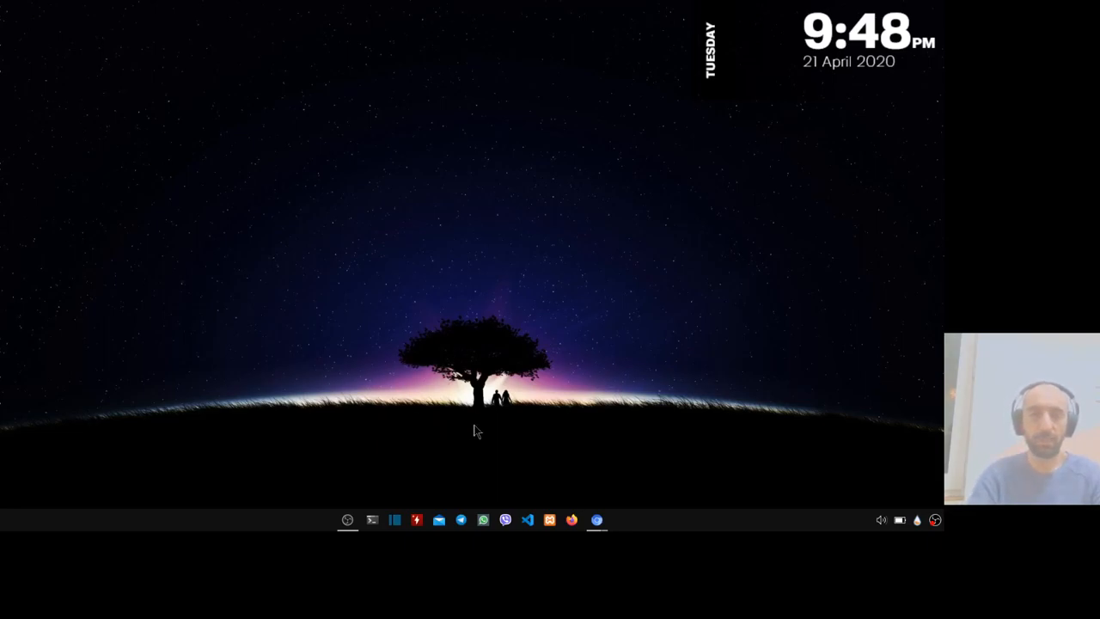
{"action": "mouse_move", "coordinate": [513, 420]}
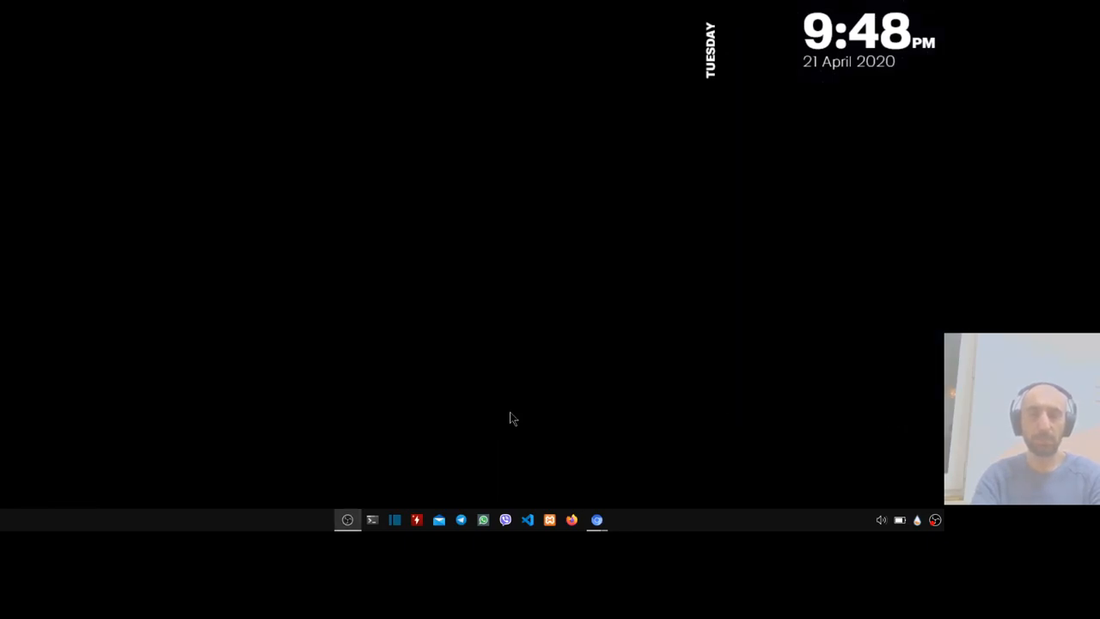
Step: Switch via Task View to the 'Review Lenovo ThinkPad T430' Chrome window
{"action": "left_click", "coordinate": [347, 519]}
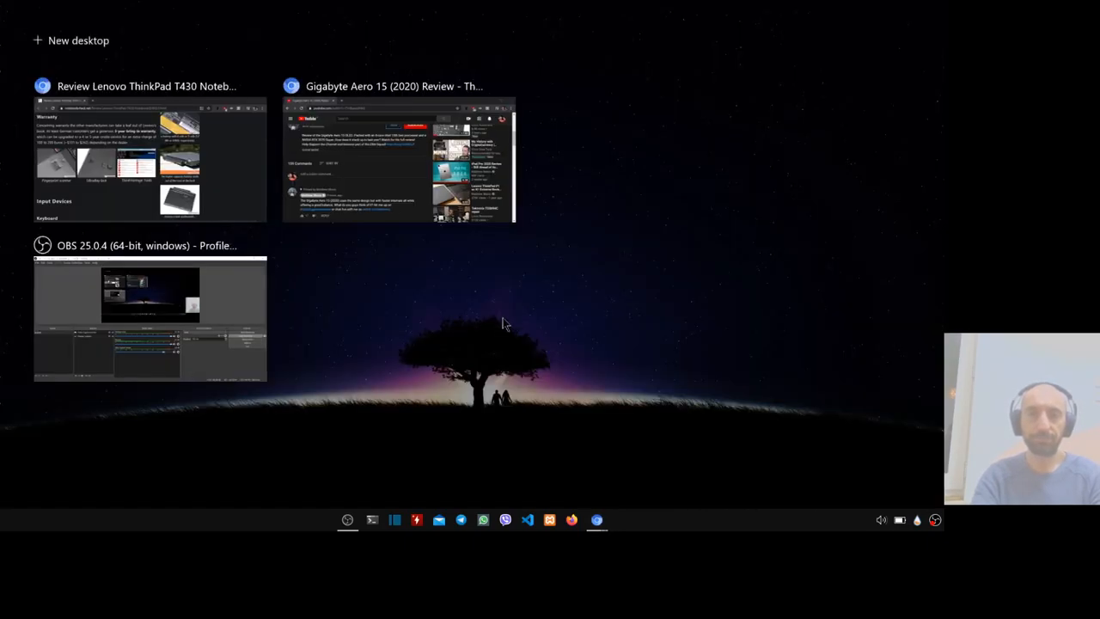
{"action": "mouse_move", "coordinate": [413, 158]}
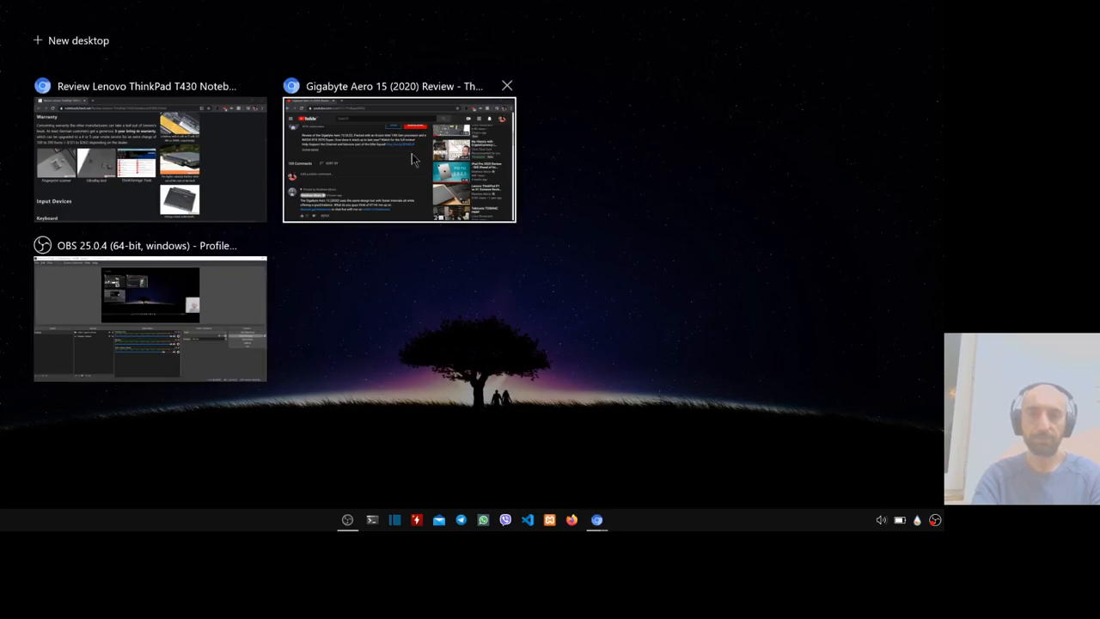
{"action": "left_click", "coordinate": [149, 158]}
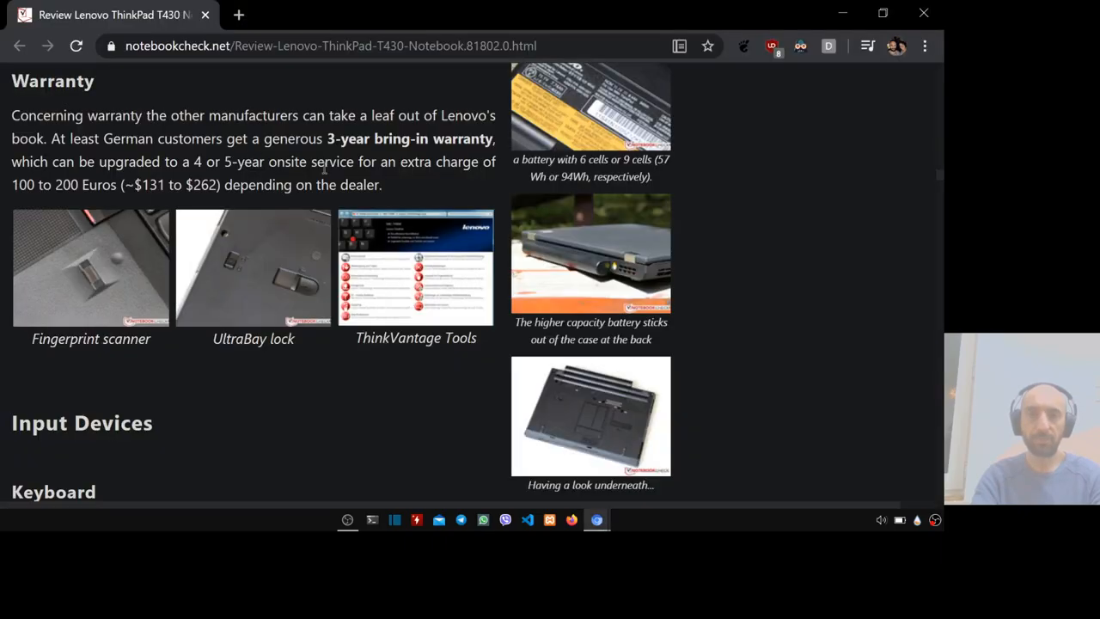
Step: Scroll to the review's top and select 'ThinkPad' in the article title
{"action": "scroll", "scroll_direction": "down", "scroll_amount": 3}
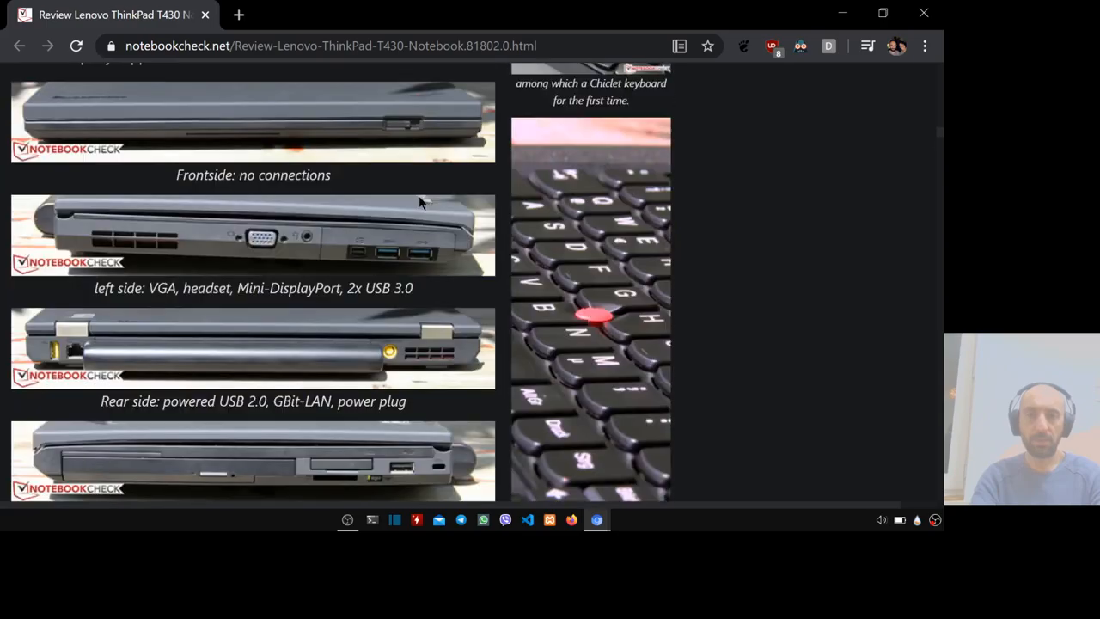
{"action": "scroll", "scroll_direction": "up", "scroll_amount": 3}
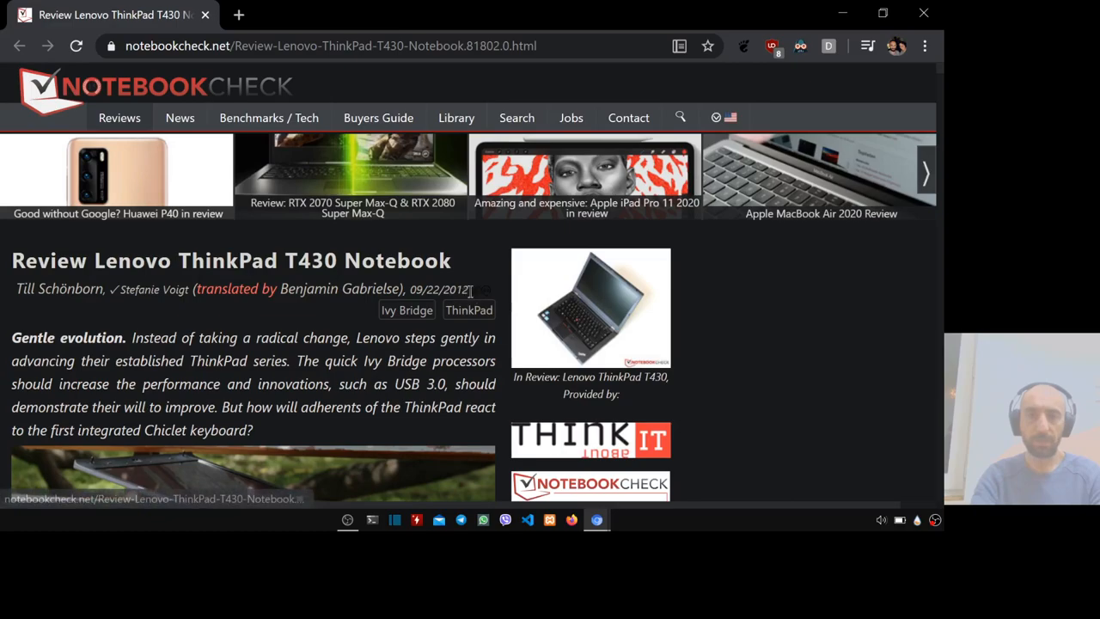
{"action": "double_click", "coordinate": [455, 289]}
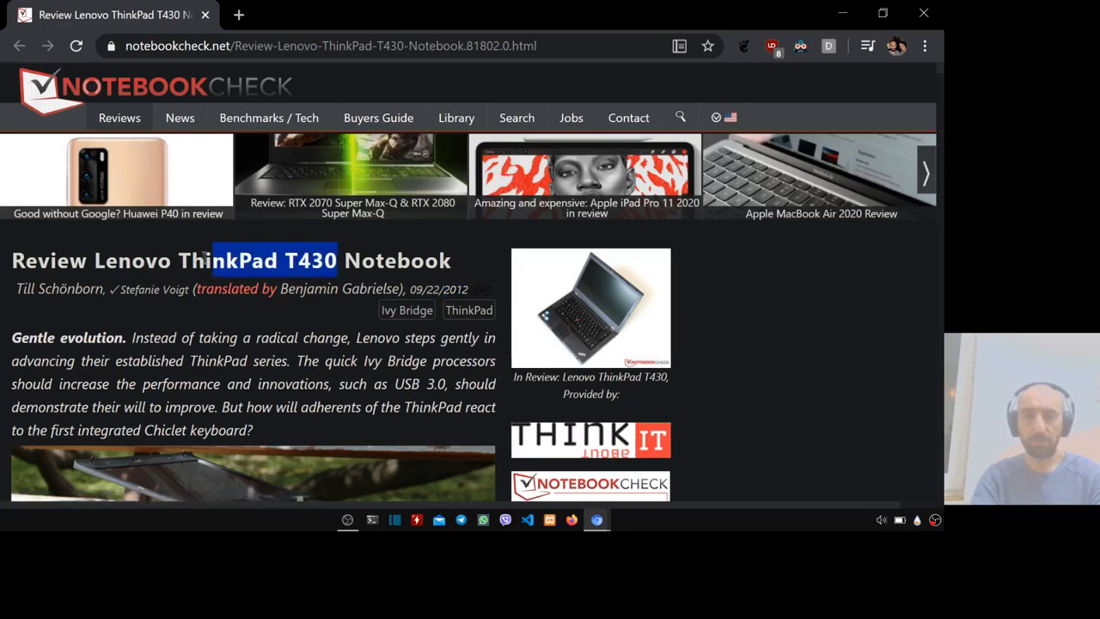
{"action": "scroll", "scroll_direction": "down", "scroll_amount": 3}
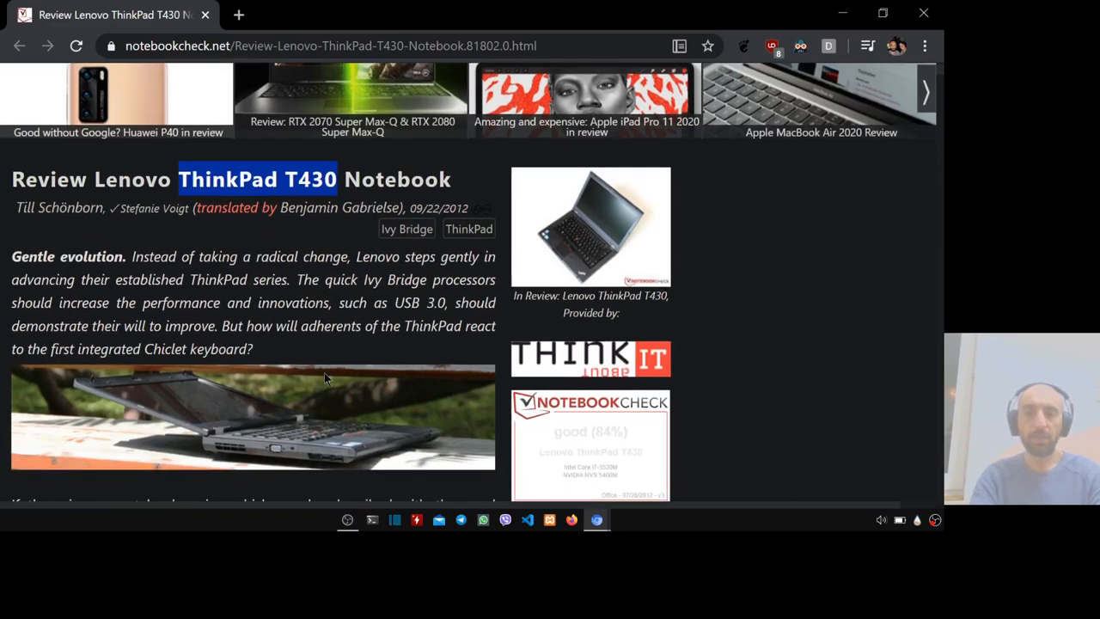
Step: Scroll the T430 review past the intro, specs and Case section to the ports text
{"action": "scroll", "scroll_direction": "down", "scroll_amount": 3}
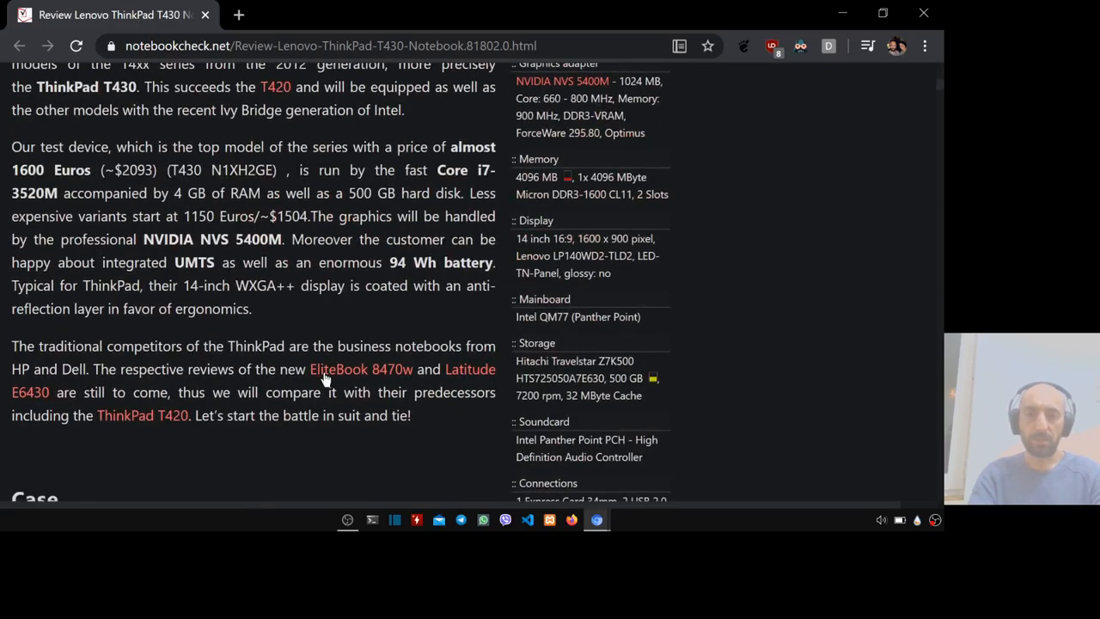
{"action": "scroll", "scroll_direction": "down", "scroll_amount": 3}
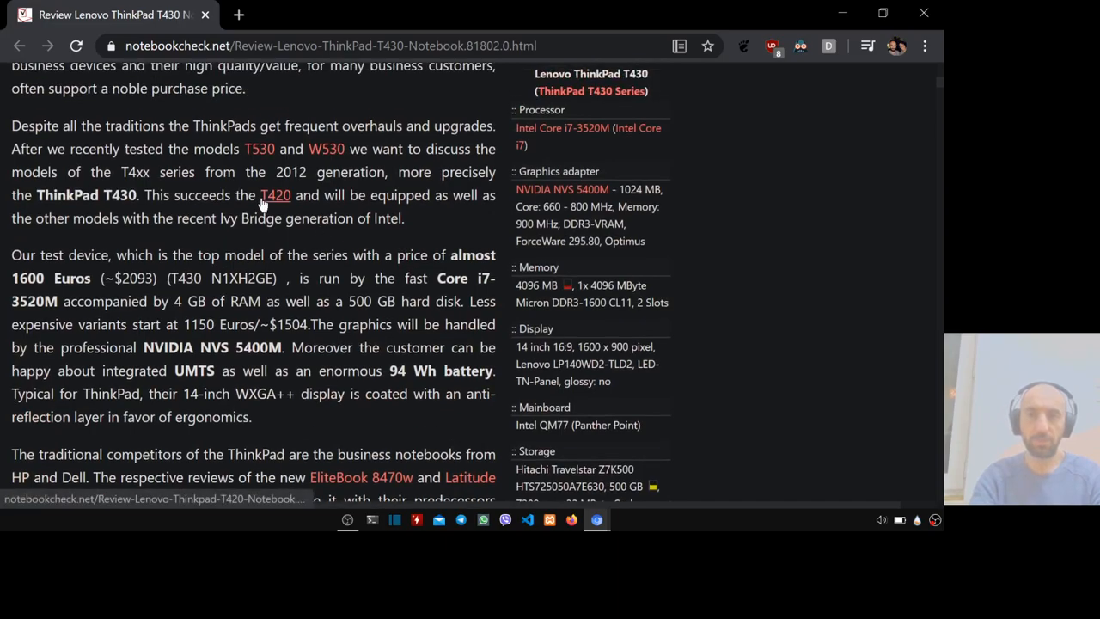
{"action": "scroll", "scroll_direction": "down", "scroll_amount": 3}
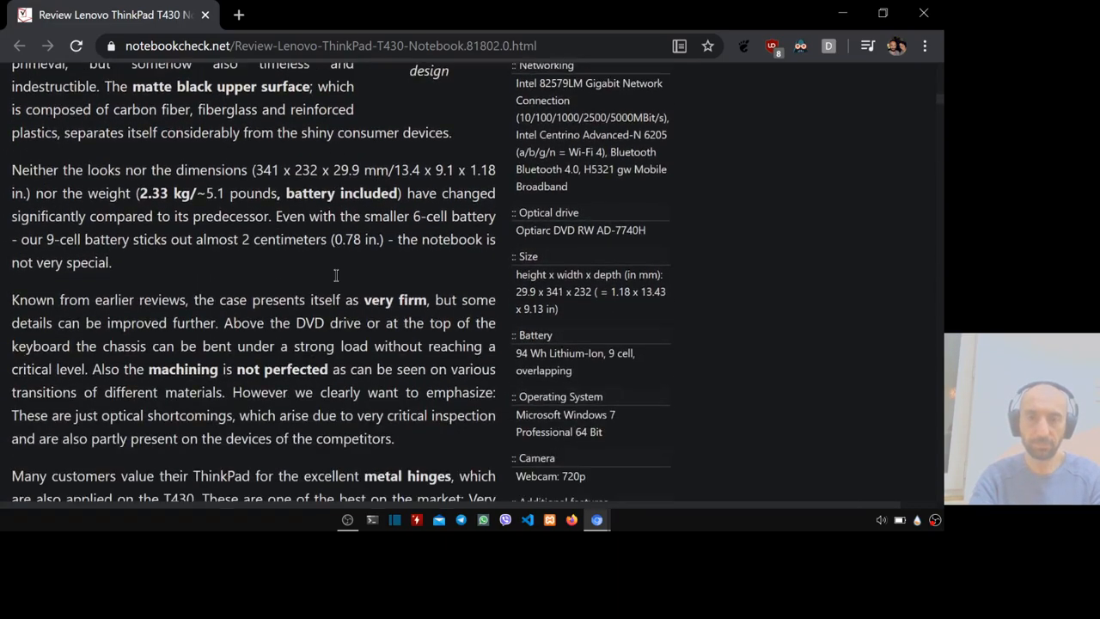
{"action": "scroll", "scroll_direction": "down", "scroll_amount": 3}
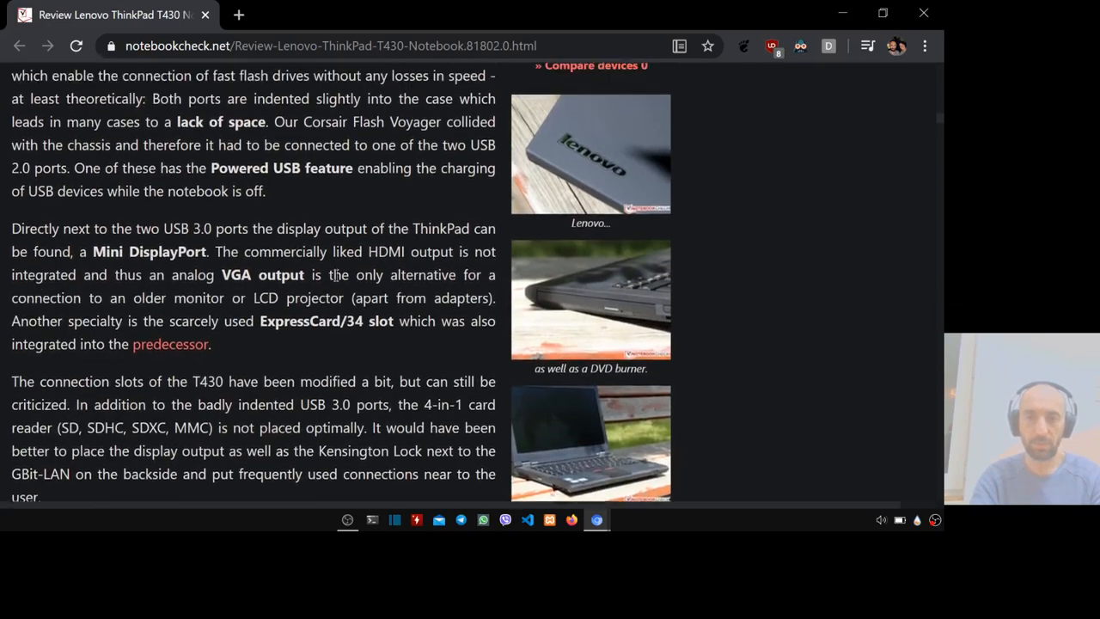
Step: Scroll through the front, left, rear and right side port photos of the T430
{"action": "scroll", "scroll_direction": "down", "scroll_amount": 3}
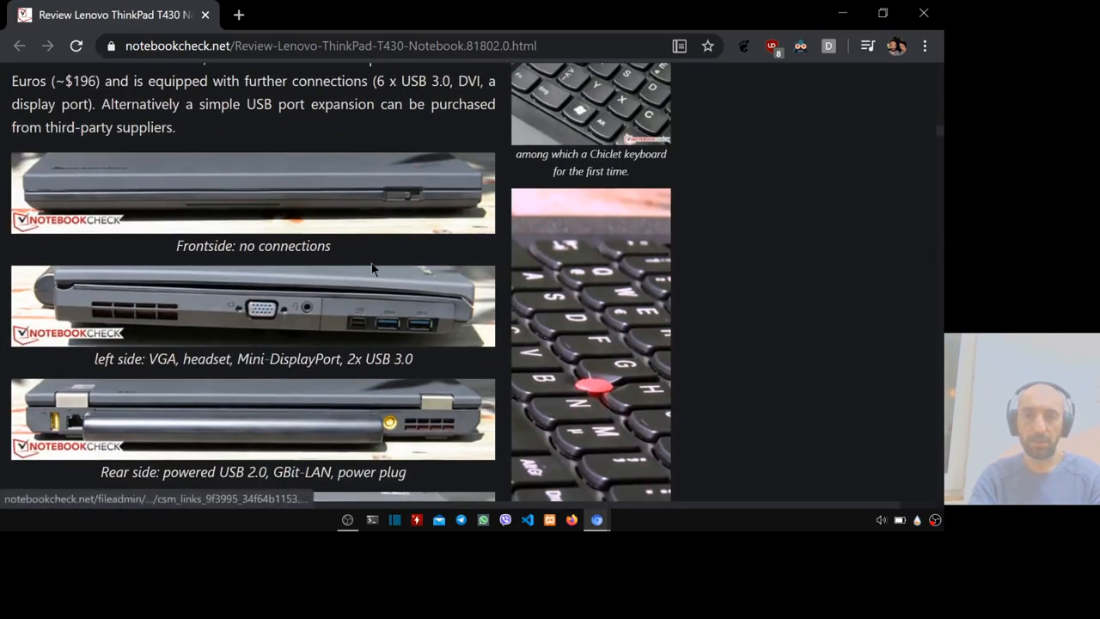
{"action": "mouse_move", "coordinate": [301, 318]}
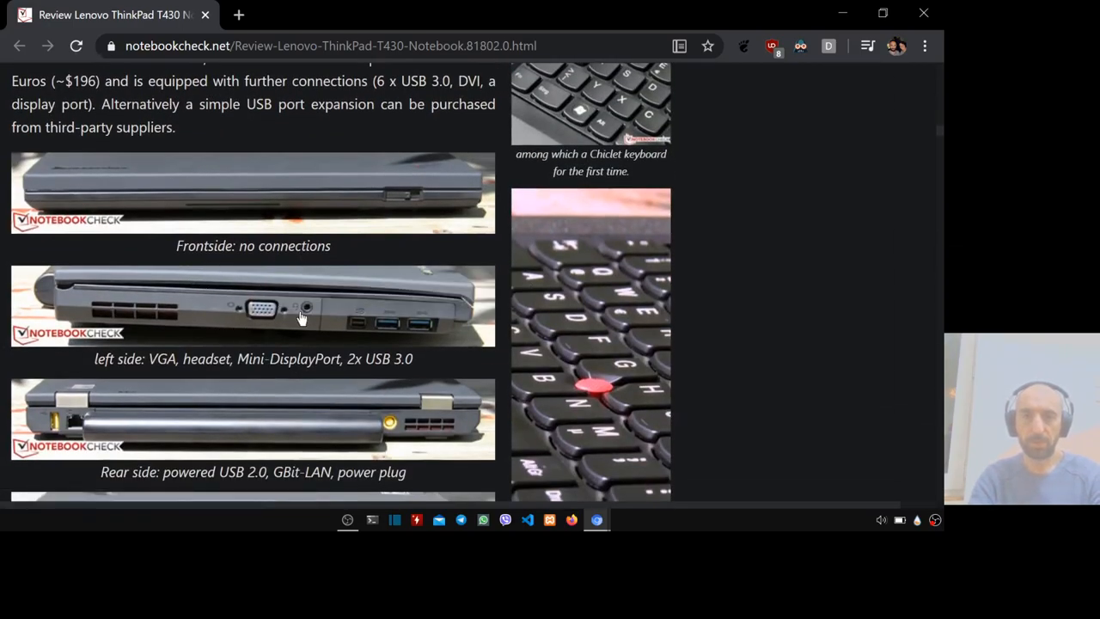
{"action": "scroll", "scroll_direction": "down", "scroll_amount": 3}
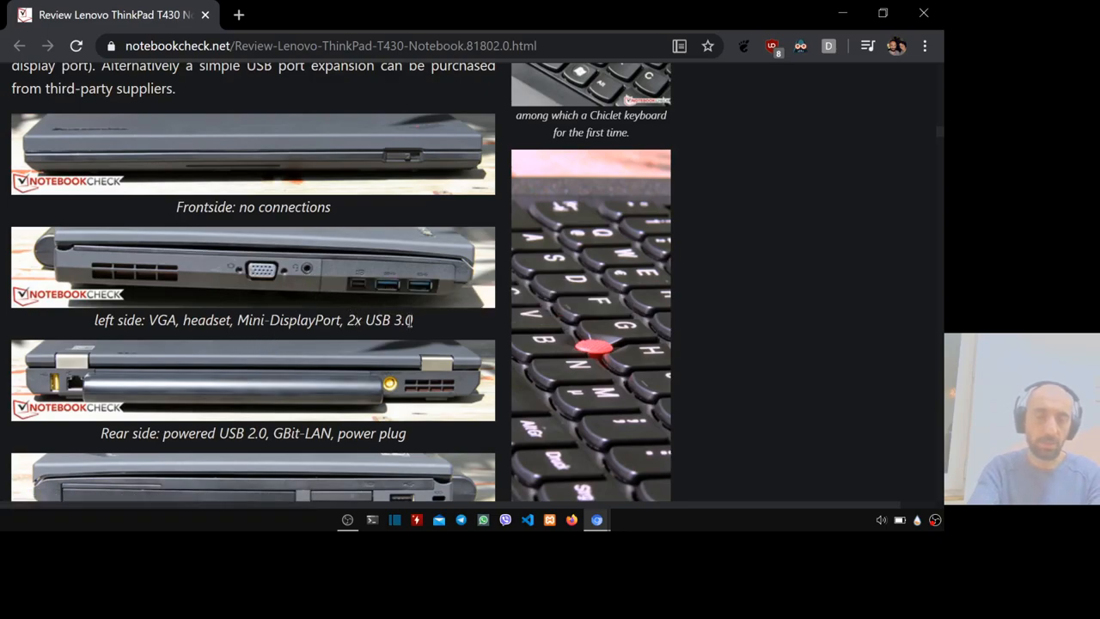
{"action": "mouse_move", "coordinate": [301, 320]}
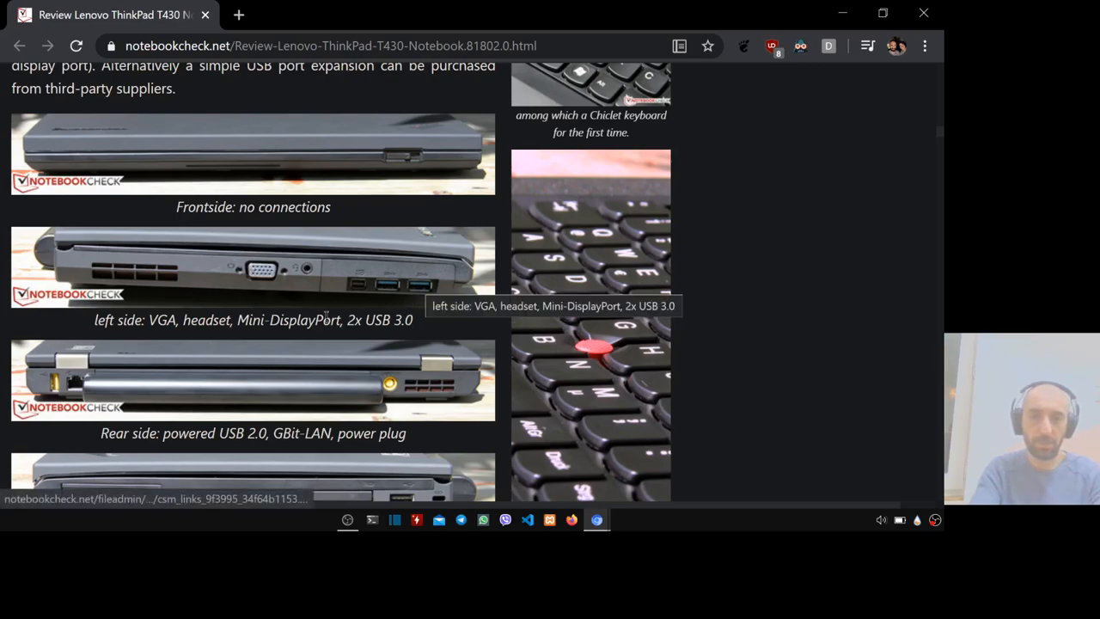
{"action": "scroll", "scroll_direction": "down", "scroll_amount": 3}
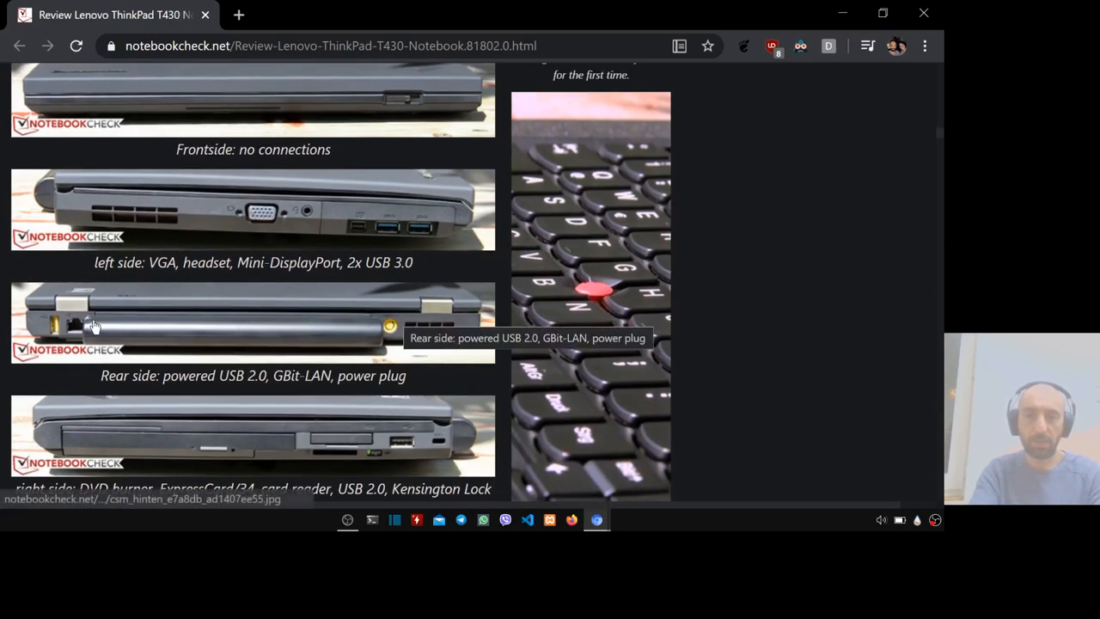
{"action": "mouse_move", "coordinate": [151, 378]}
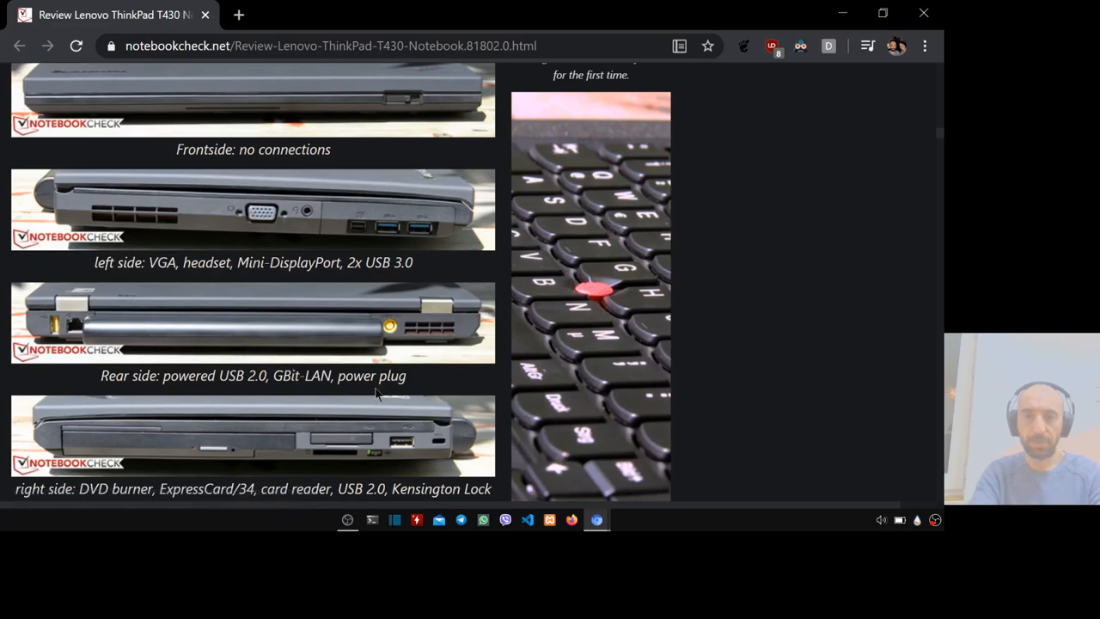
{"action": "mouse_move", "coordinate": [481, 380]}
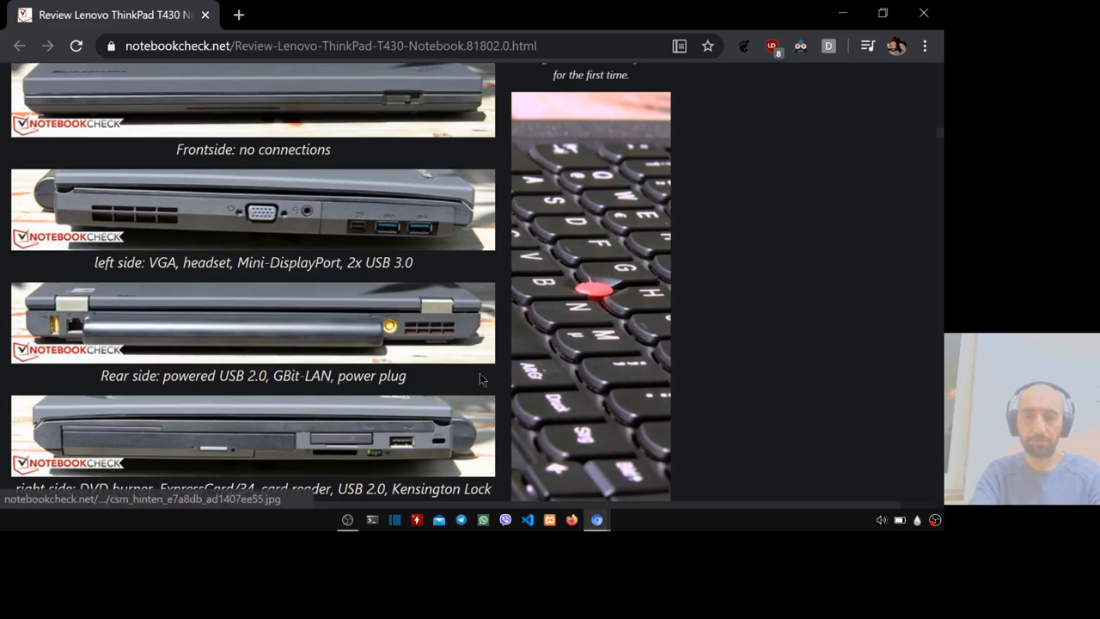
{"action": "scroll", "scroll_direction": "down", "scroll_amount": 3}
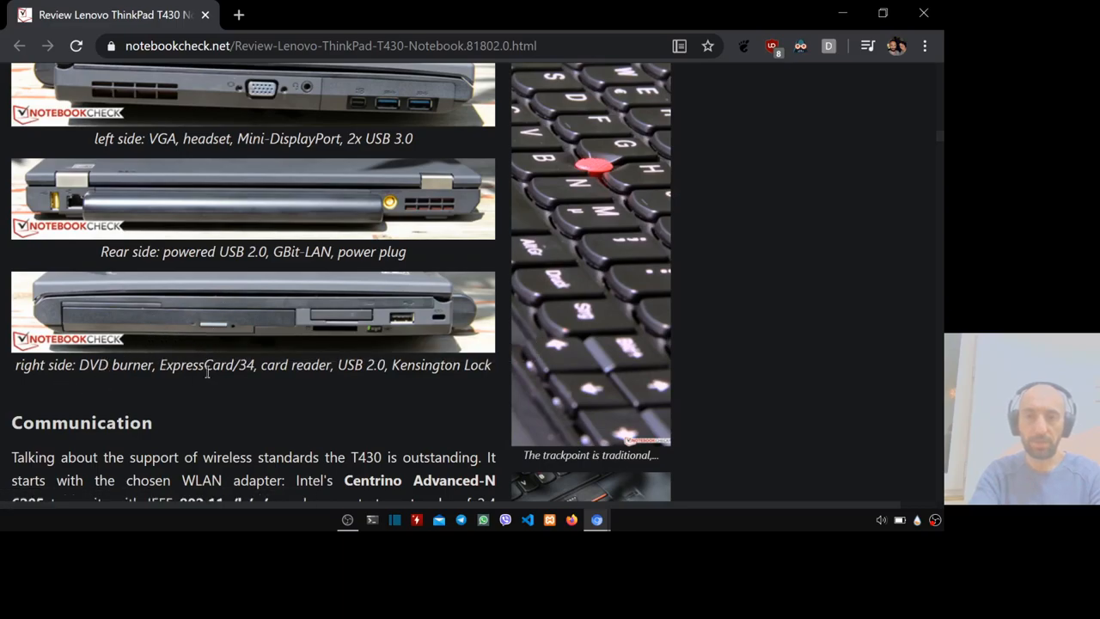
{"action": "mouse_move", "coordinate": [251, 397]}
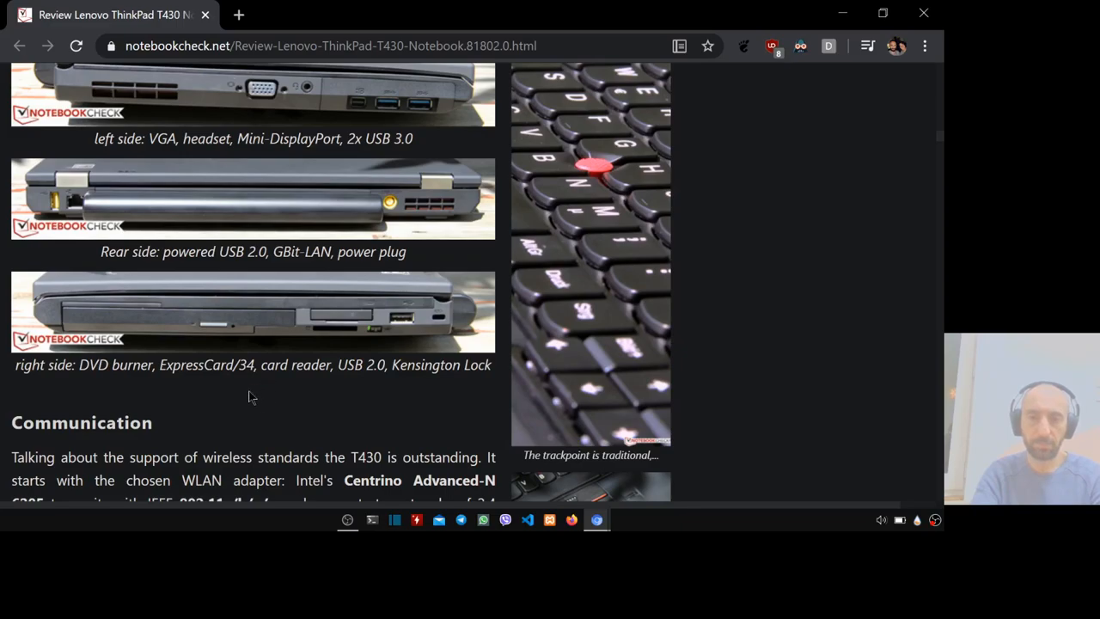
{"action": "mouse_move", "coordinate": [335, 322]}
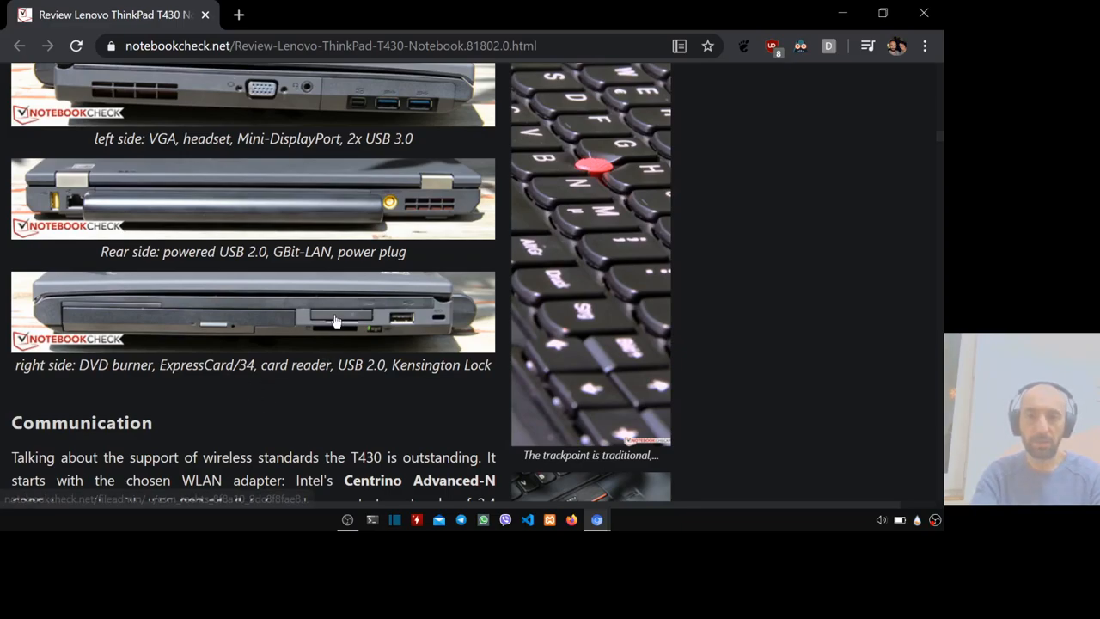
{"action": "mouse_move", "coordinate": [375, 382]}
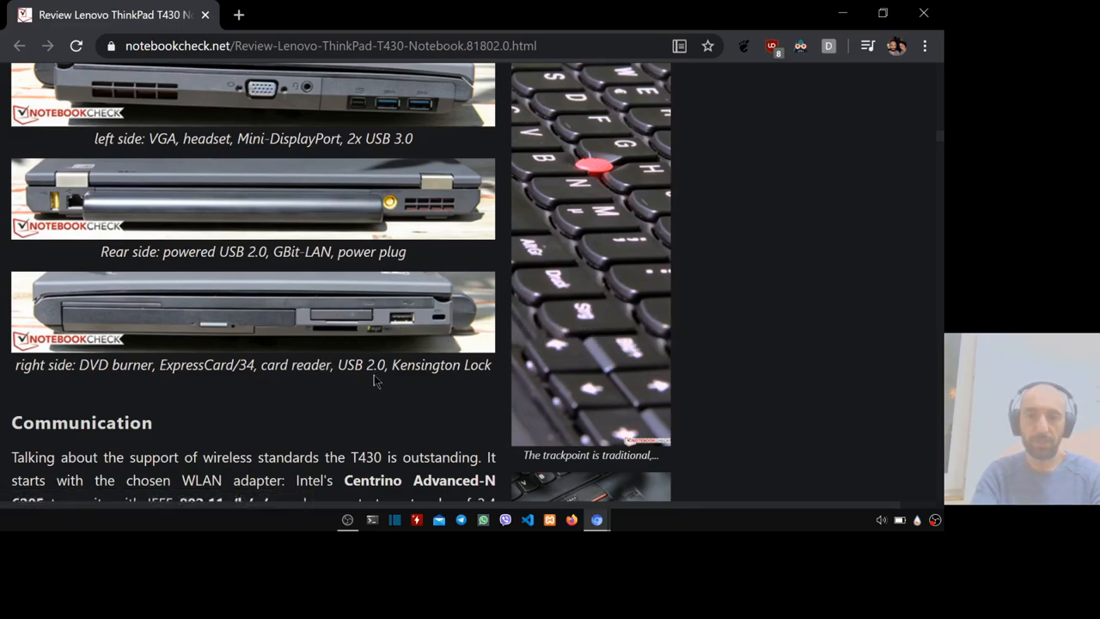
{"action": "mouse_move", "coordinate": [413, 397]}
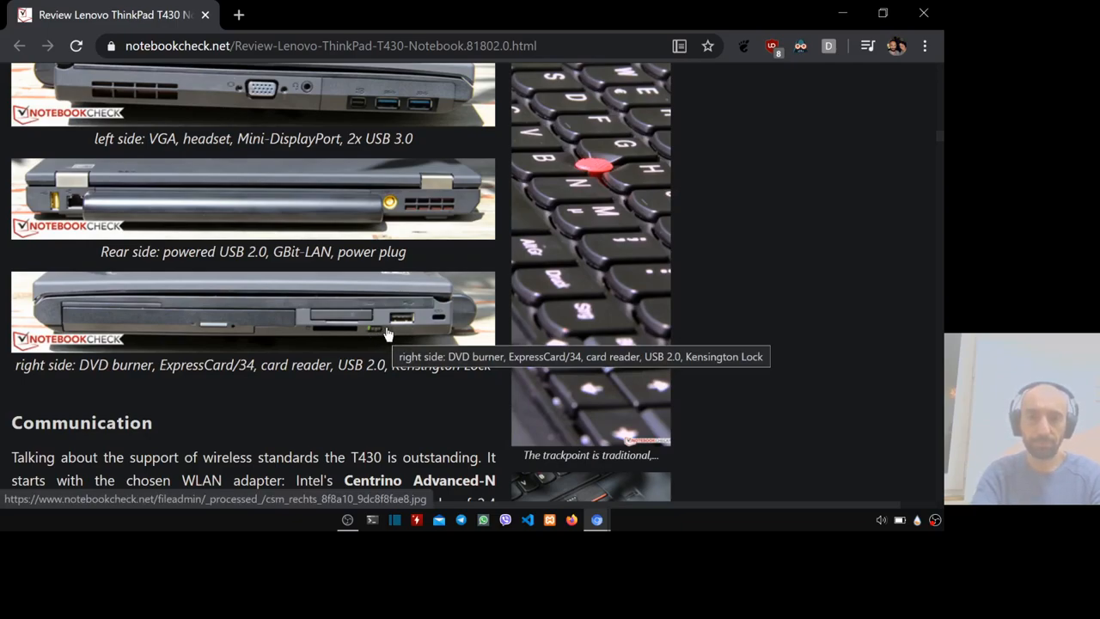
Step: Scroll the T430 review down to its Processor section
{"action": "scroll", "scroll_direction": "down", "scroll_amount": 3}
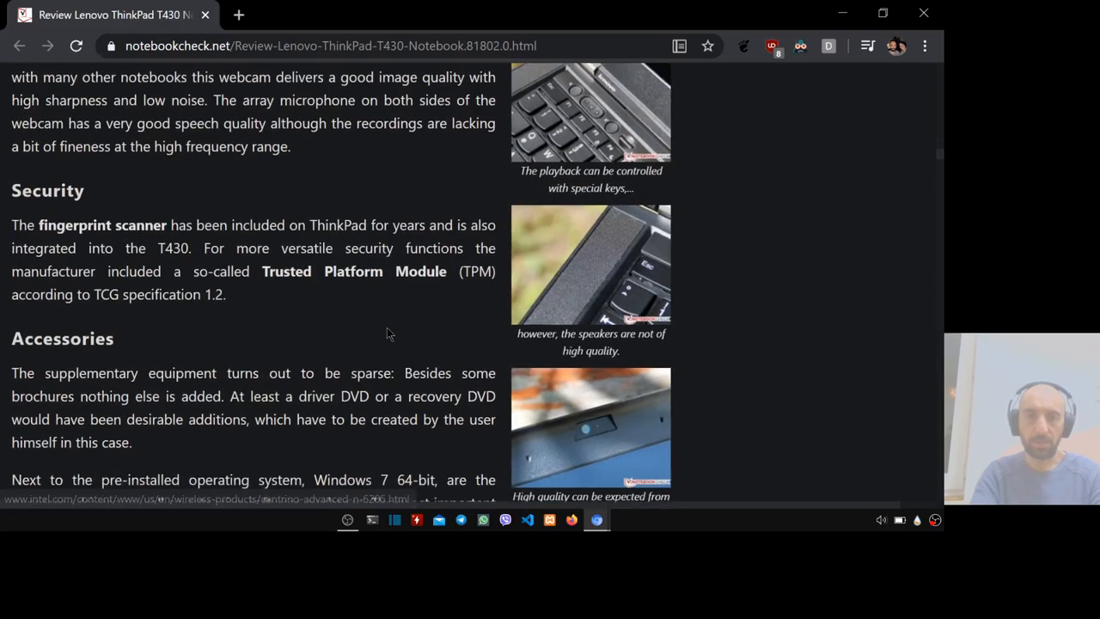
{"action": "scroll", "scroll_direction": "down", "scroll_amount": 3}
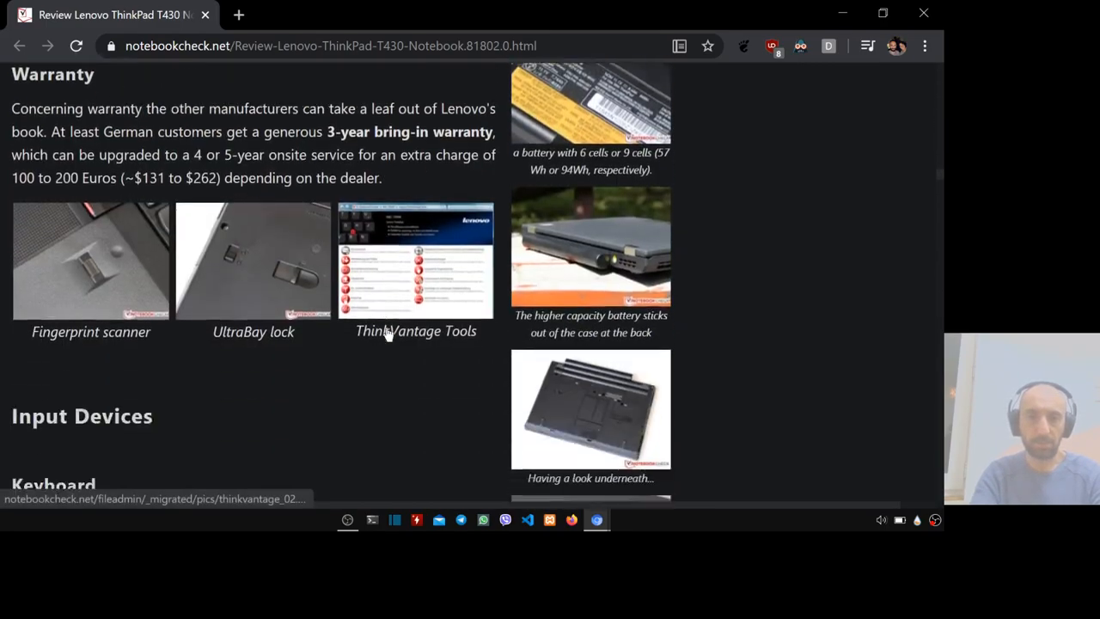
{"action": "scroll", "scroll_direction": "down", "scroll_amount": 3}
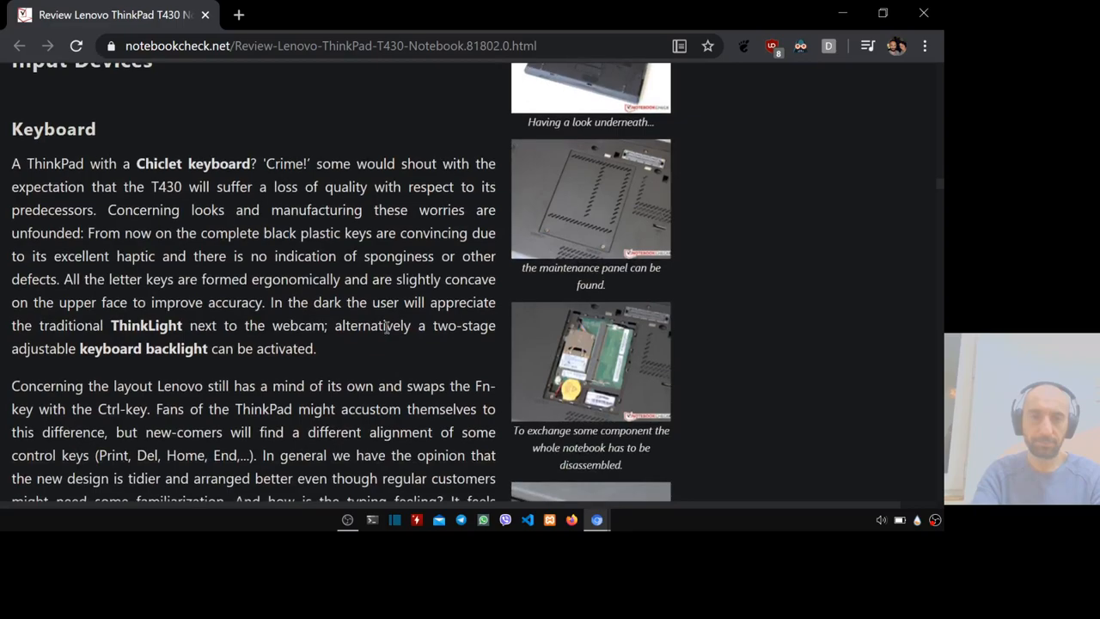
{"action": "scroll", "scroll_direction": "down", "scroll_amount": 3}
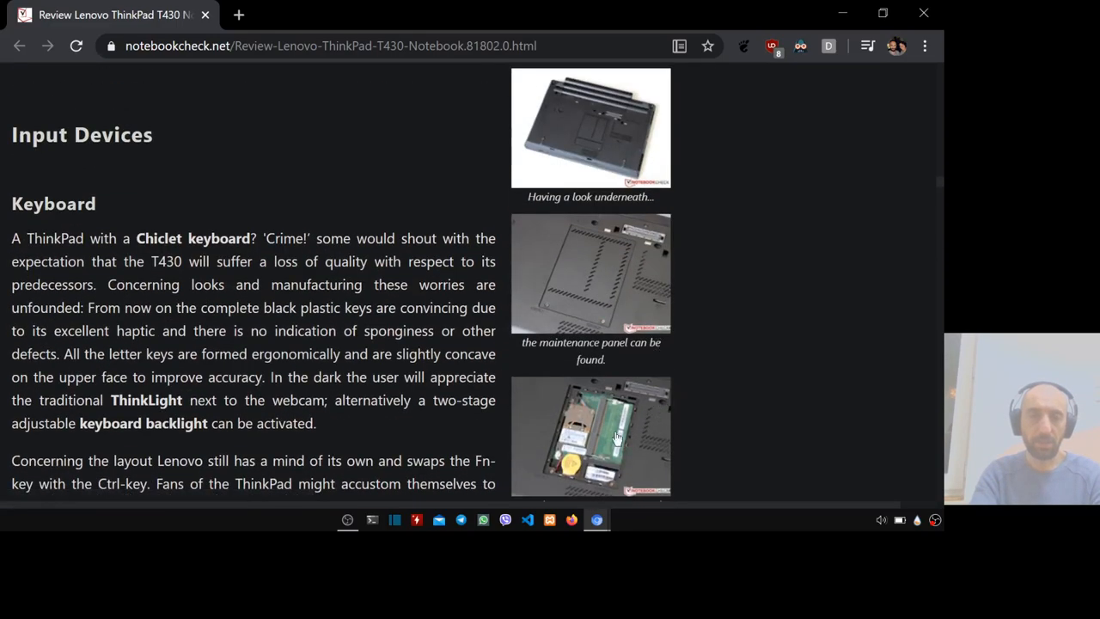
{"action": "mouse_move", "coordinate": [708, 413]}
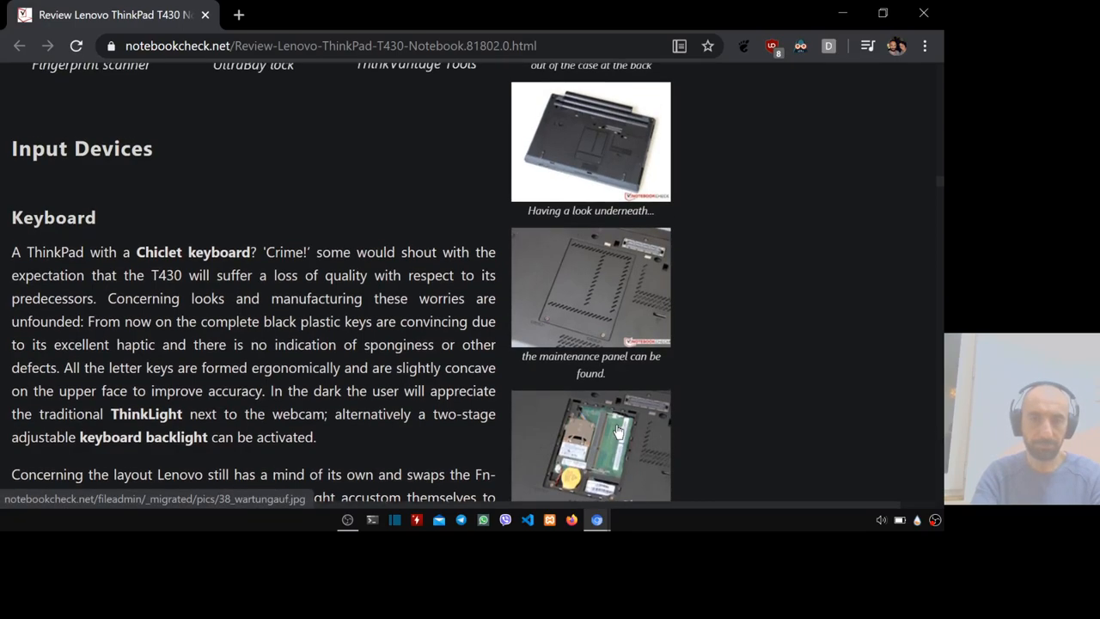
{"action": "scroll", "scroll_direction": "down", "scroll_amount": 3}
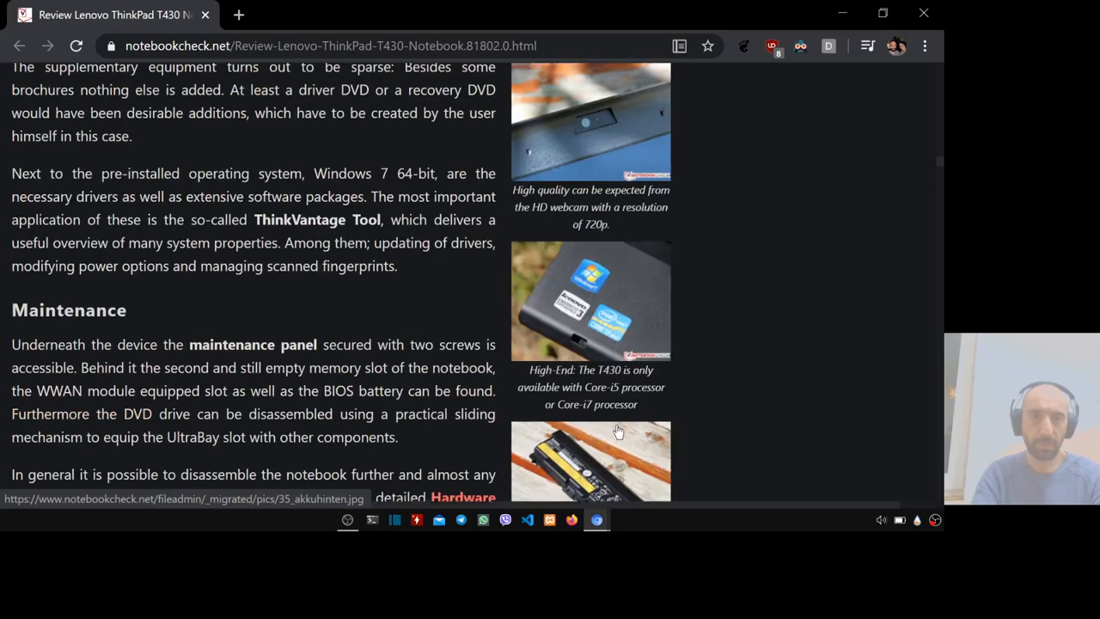
{"action": "scroll", "scroll_direction": "down", "scroll_amount": 3}
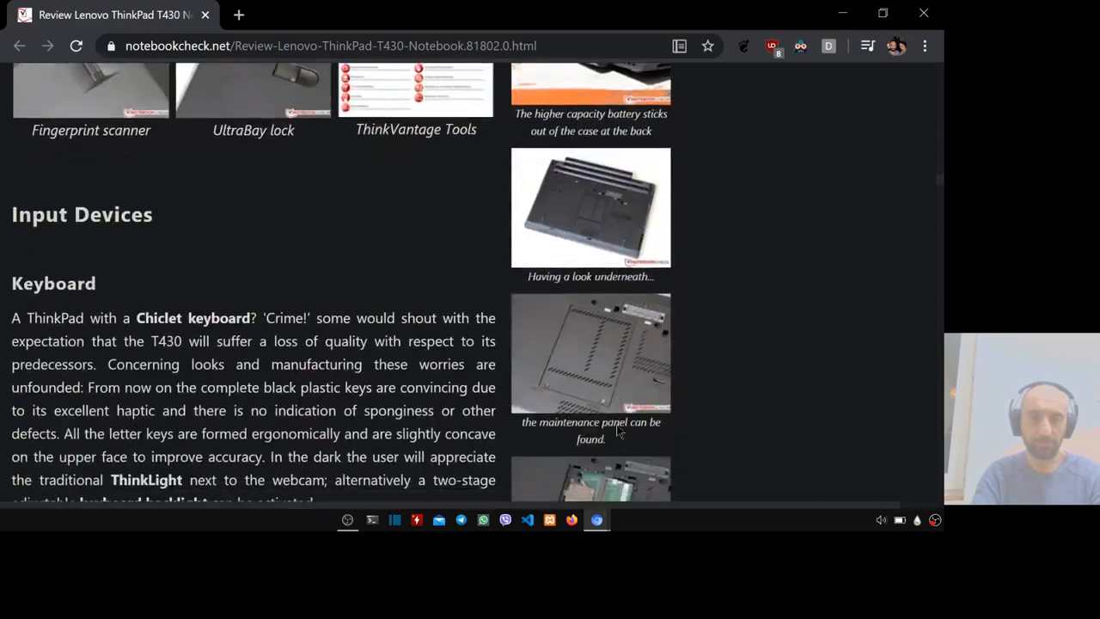
{"action": "scroll", "scroll_direction": "down", "scroll_amount": 3}
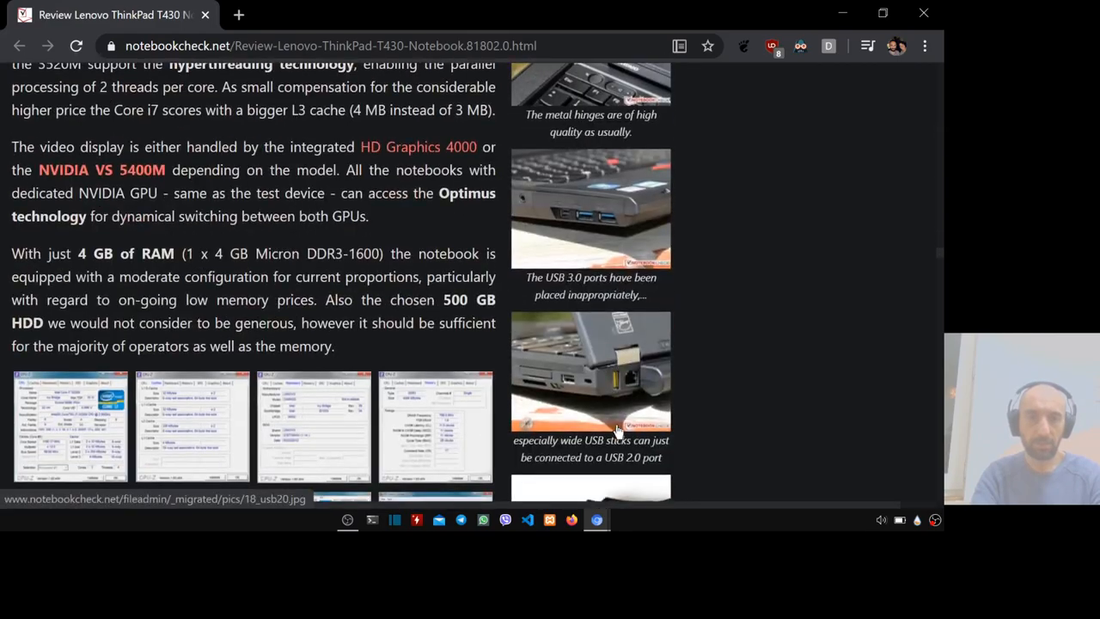
{"action": "scroll", "scroll_direction": "down", "scroll_amount": 3}
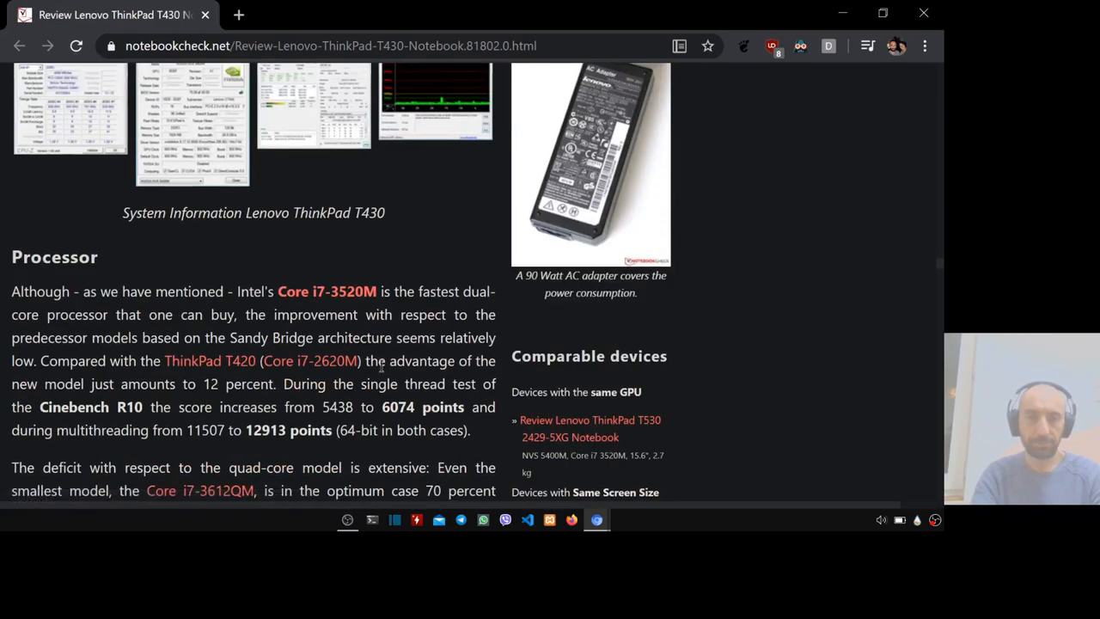
Step: Open a new browser tab showing the YouTube home page
{"action": "left_click", "coordinate": [239, 14]}
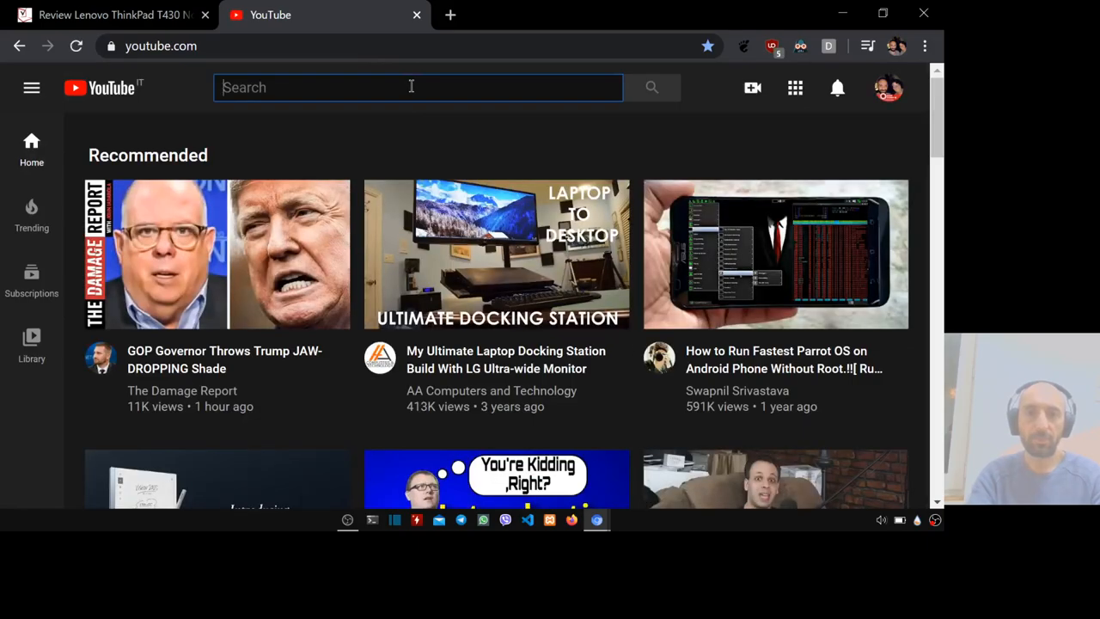
Step: Search YouTube for 't430 ssd upgrade'
{"action": "type", "text": "t430"}
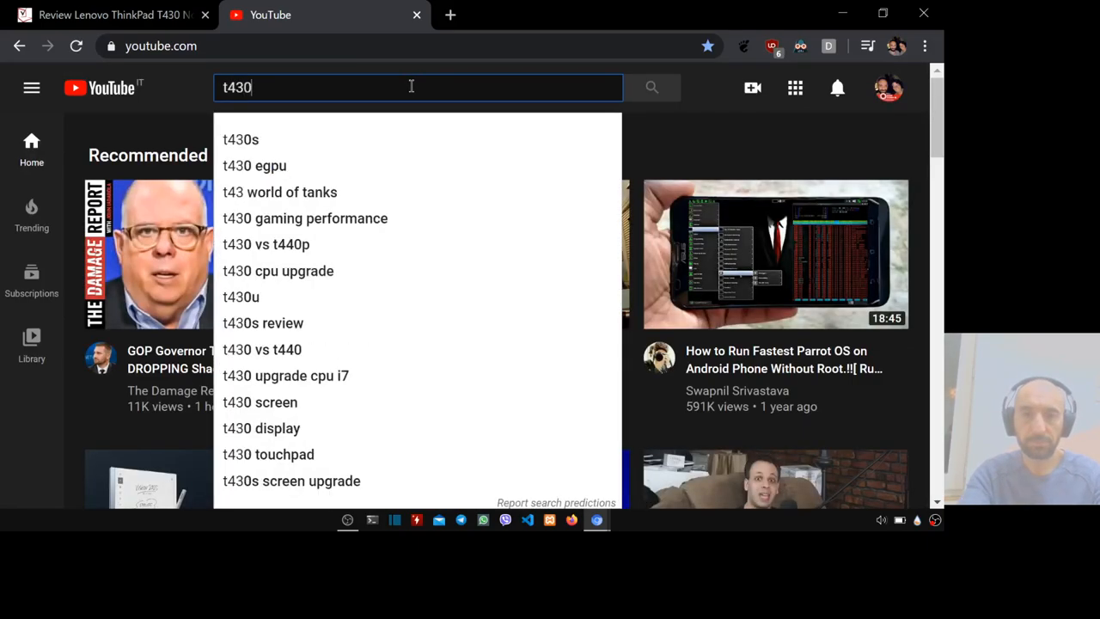
{"action": "type", "text": "ssd"}
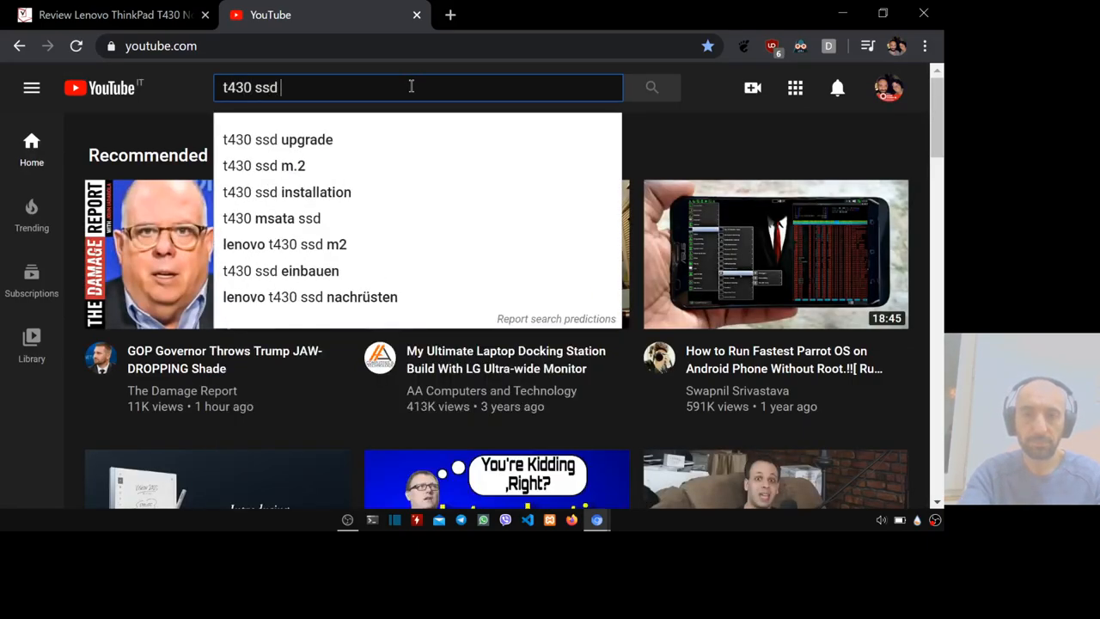
{"action": "left_click", "coordinate": [278, 139]}
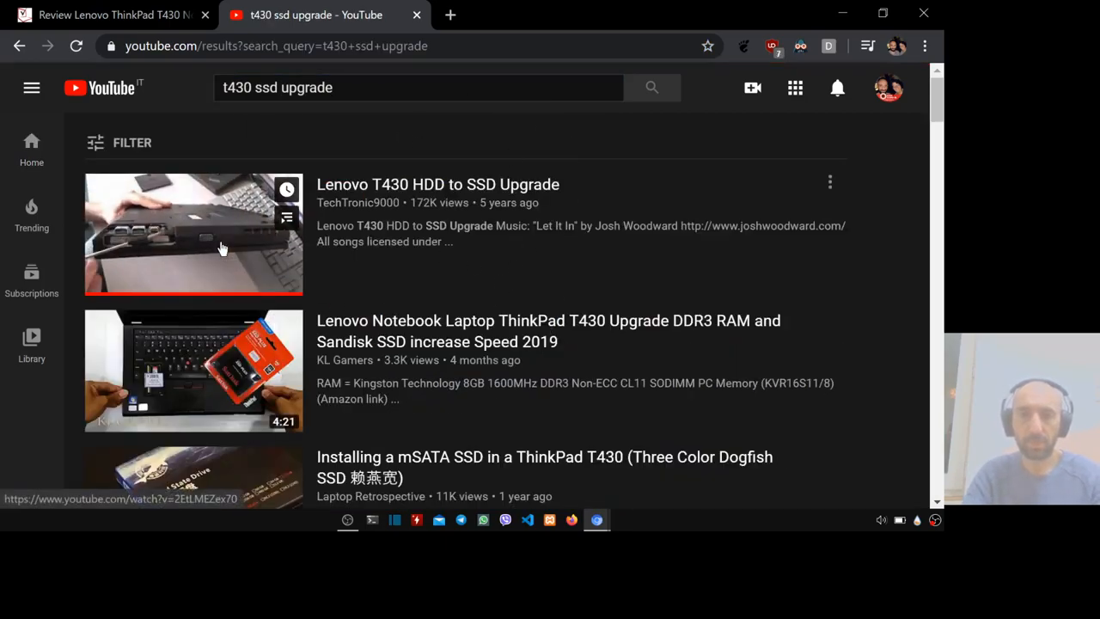
Step: Change the query to 't430 cpu upgrade', then return to the T430 review tab
{"action": "left_click", "coordinate": [386, 86]}
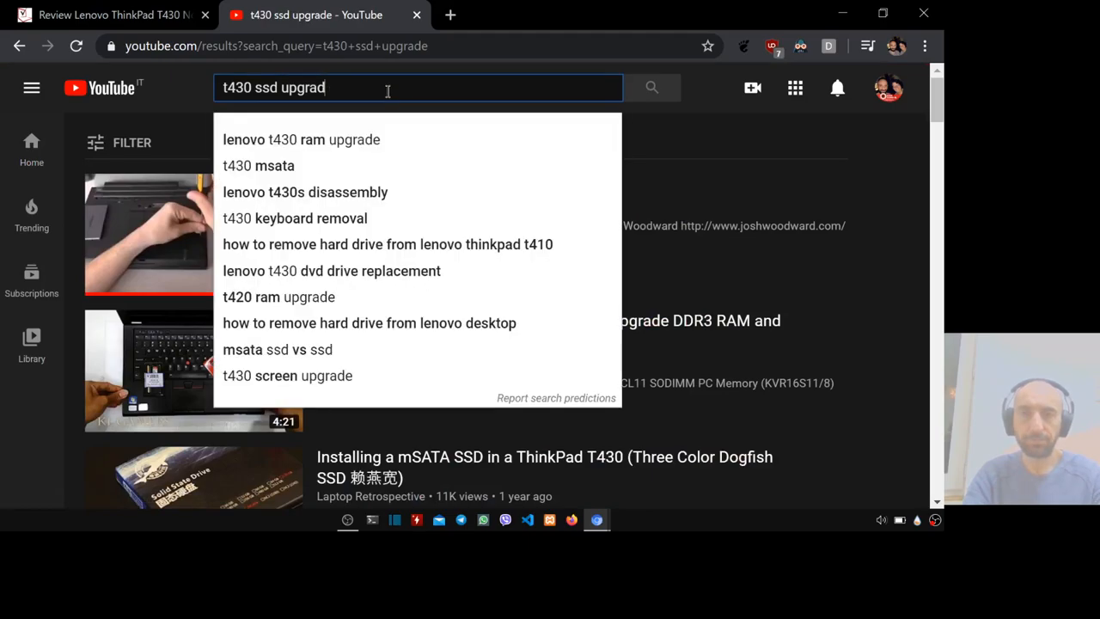
{"action": "key", "text": "BackSpace"}
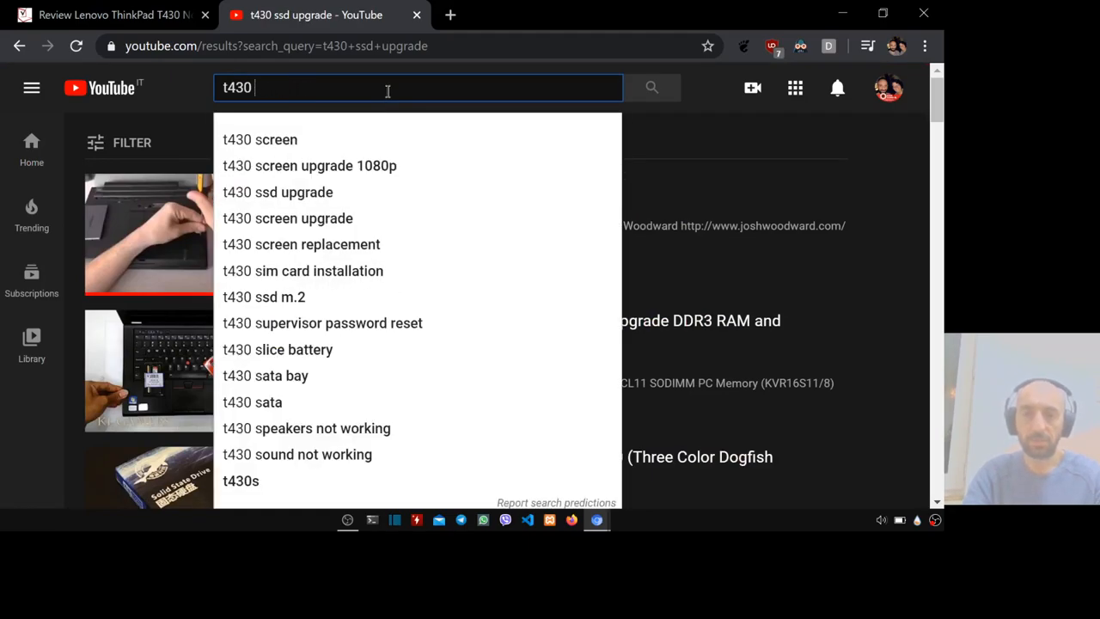
{"action": "type", "text": "cpu upgrade"}
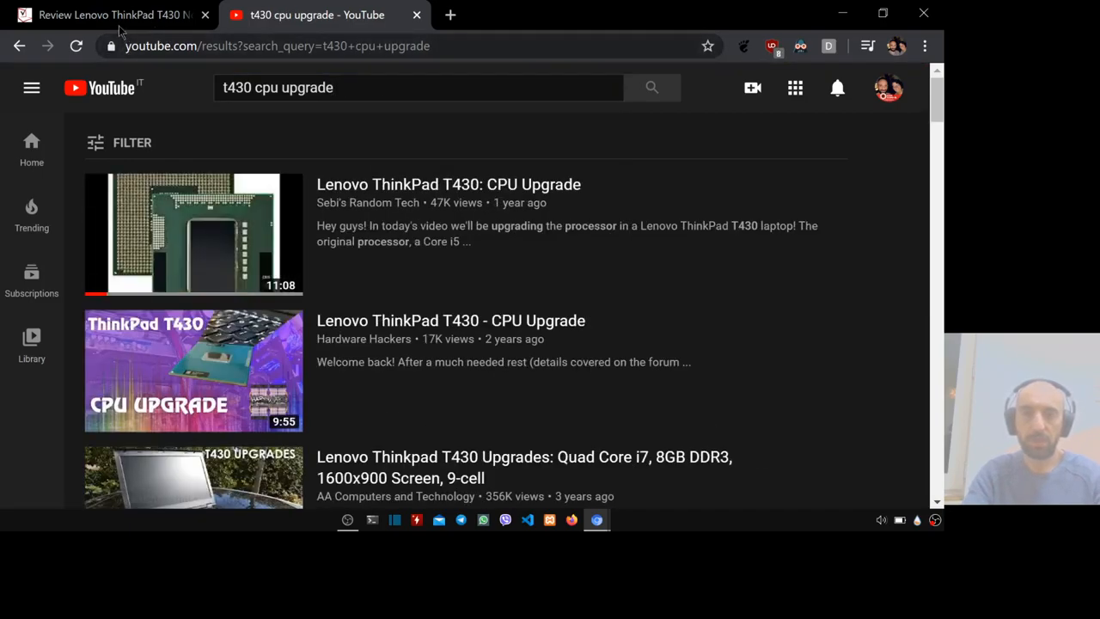
{"action": "left_click", "coordinate": [112, 13]}
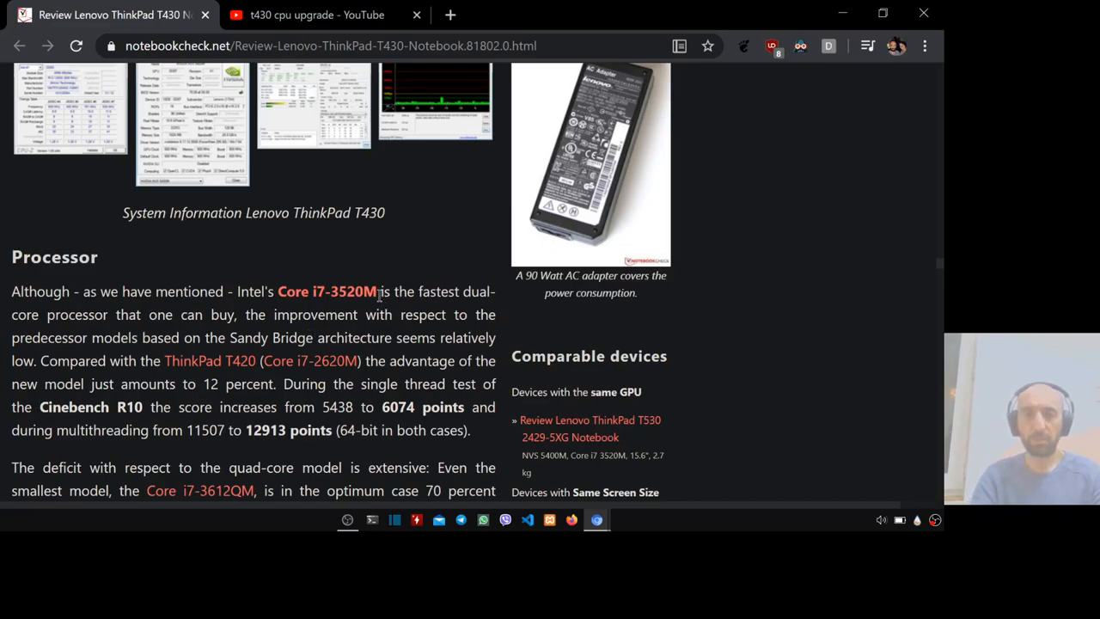
Step: Select 'Intel's Core i7-3520M' in the Processor paragraph and read on to the i7-3612QM
{"action": "left_click_drag", "start_coordinate": [279, 292], "coordinate": [379, 292]}
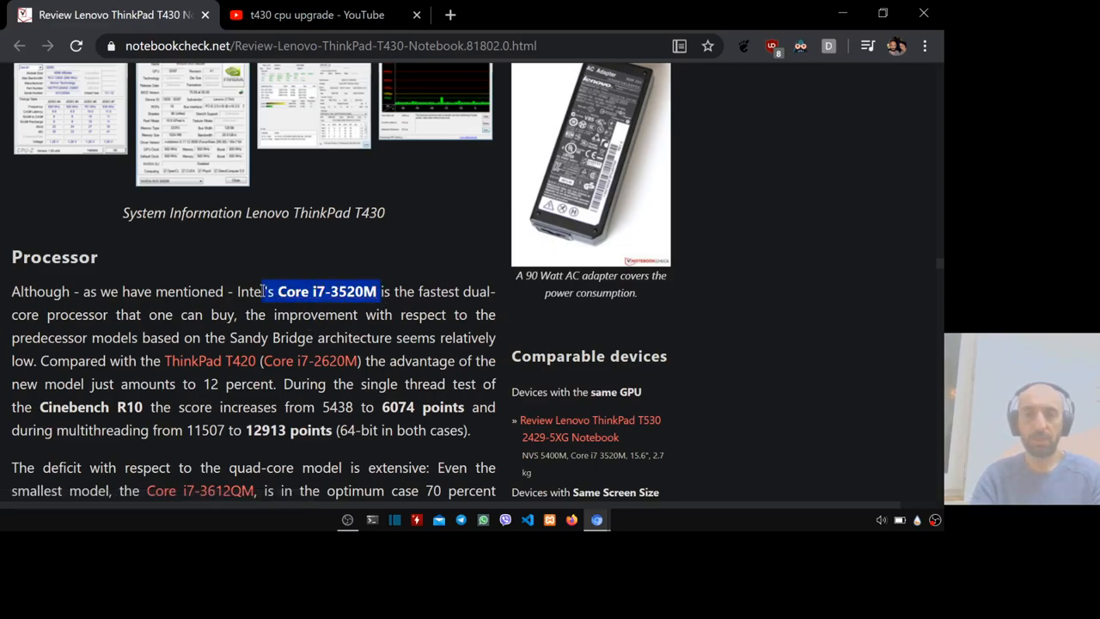
{"action": "left_click_drag", "start_coordinate": [279, 292], "coordinate": [237, 292]}
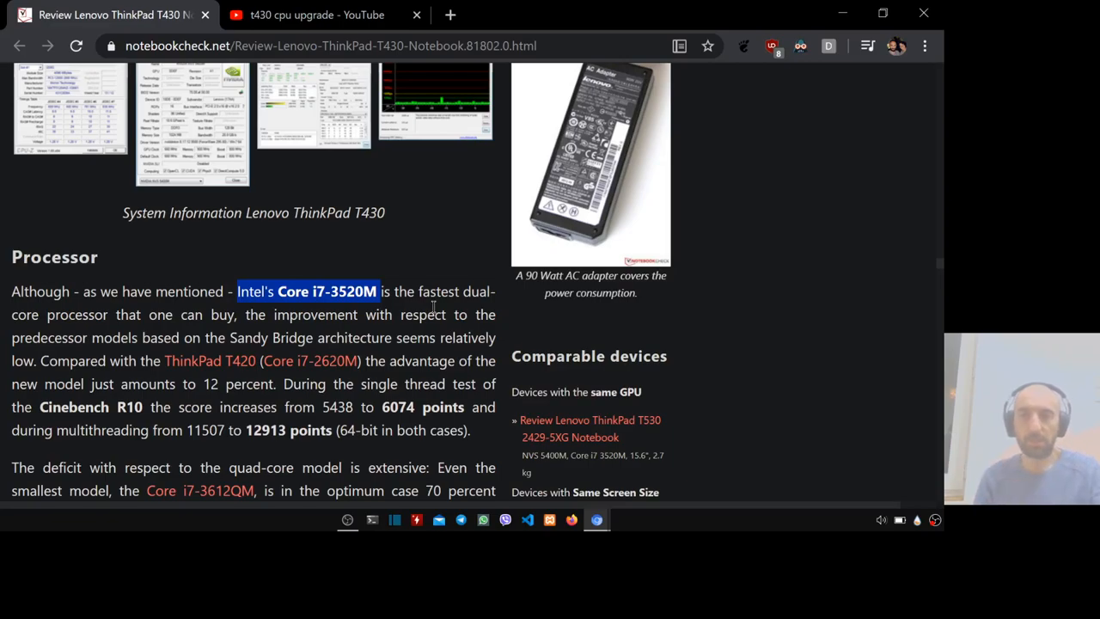
{"action": "scroll", "scroll_direction": "down", "scroll_amount": 3}
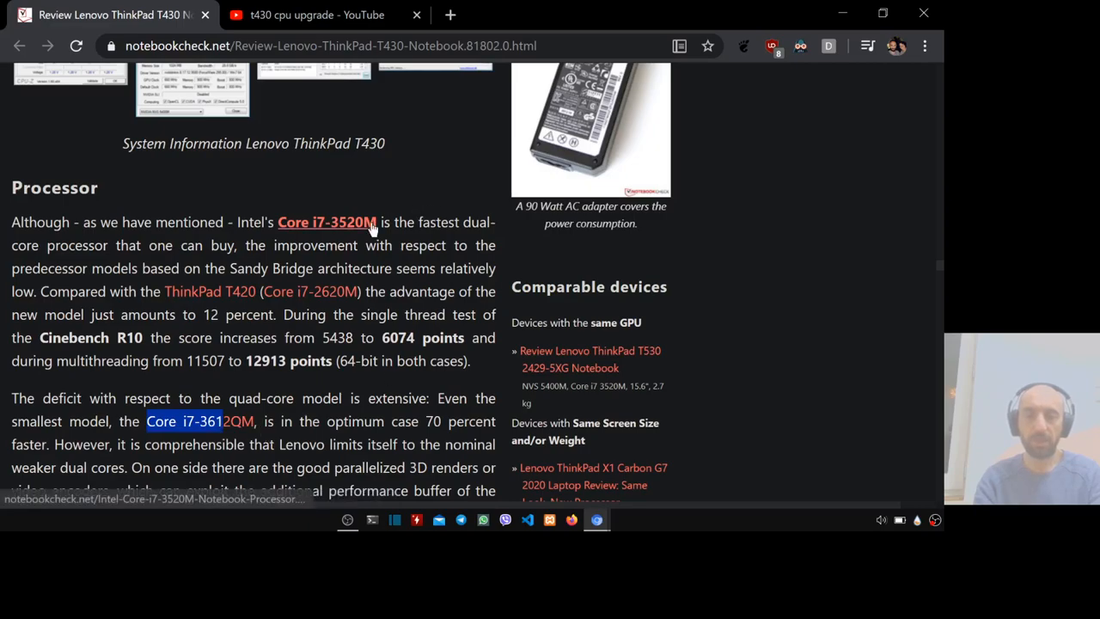
{"action": "mouse_move", "coordinate": [258, 423]}
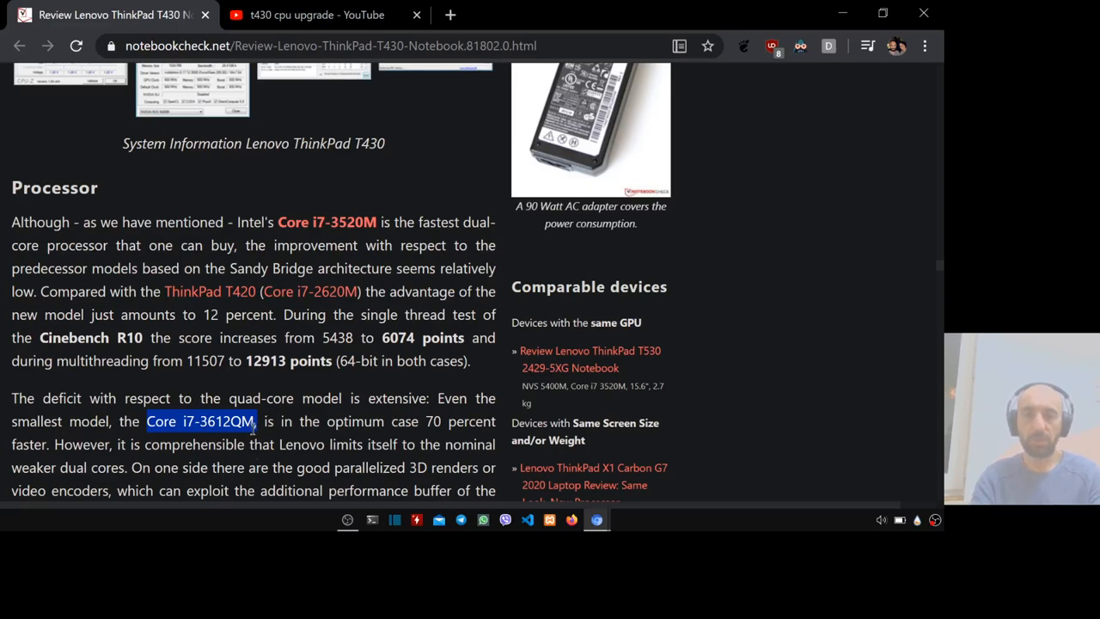
Step: Scroll down through the review's processor benchmark charts
{"action": "scroll", "scroll_direction": "down", "scroll_amount": 3}
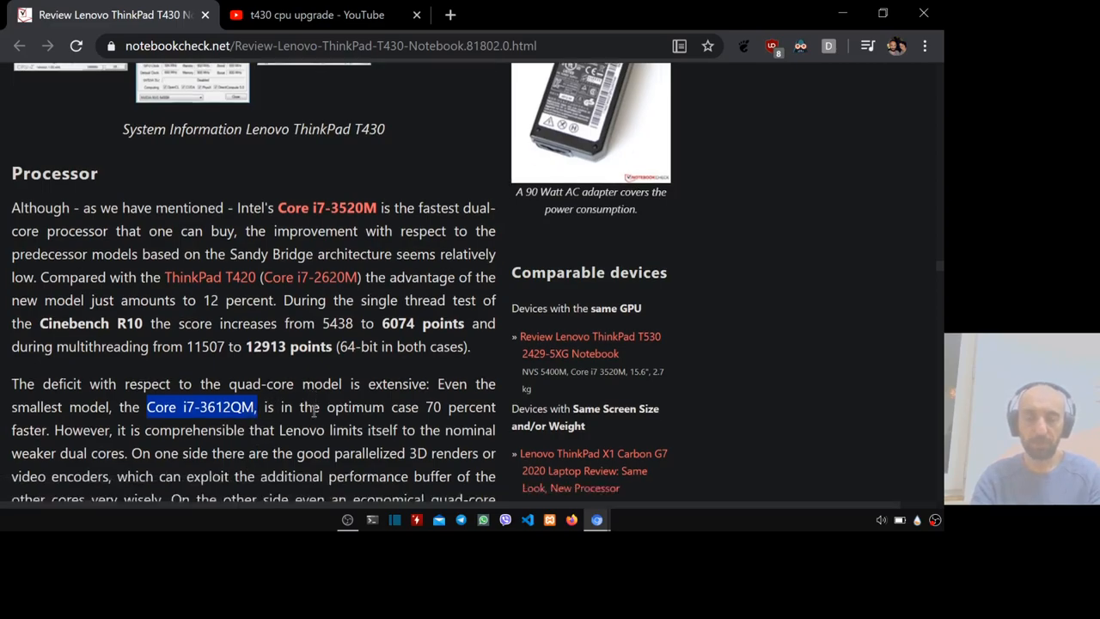
{"action": "scroll", "scroll_direction": "down", "scroll_amount": 3}
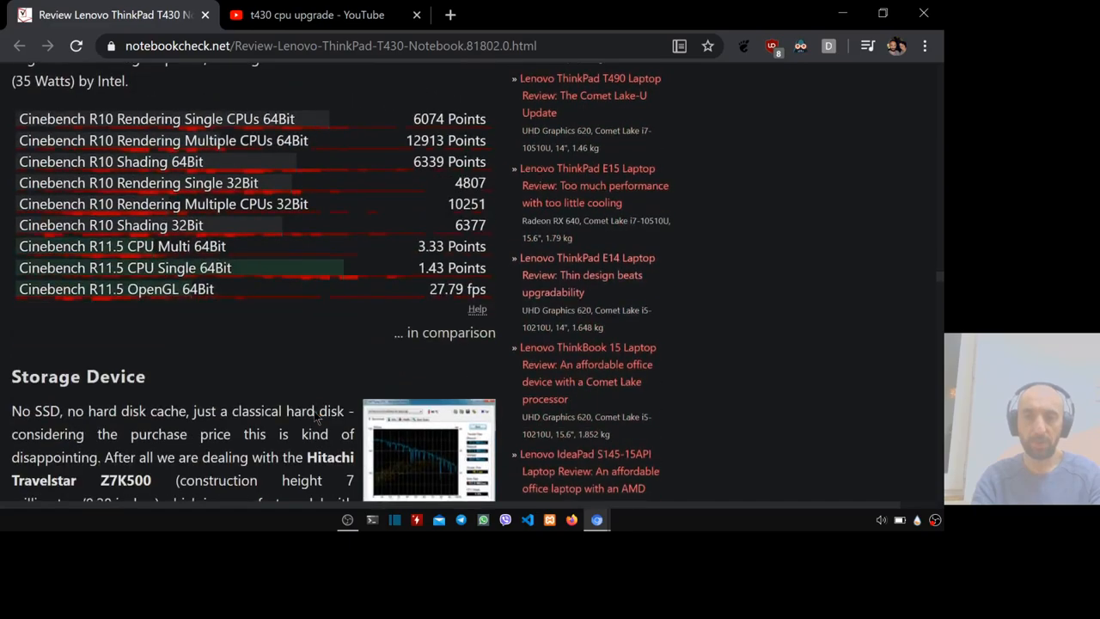
{"action": "scroll", "scroll_direction": "down", "scroll_amount": 3}
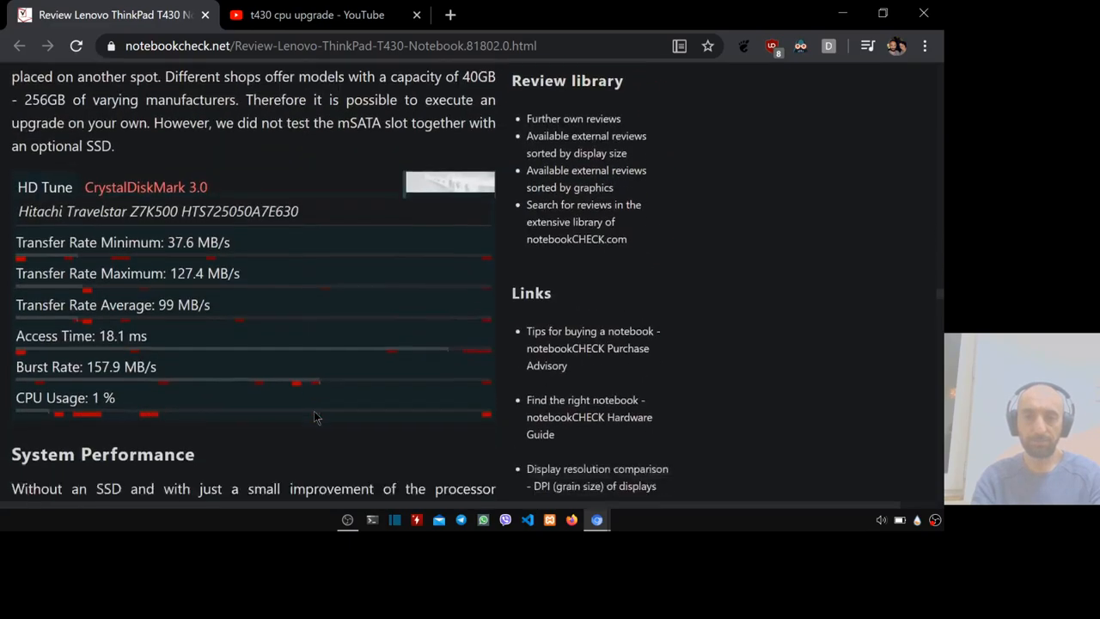
{"action": "scroll", "scroll_direction": "down", "scroll_amount": 3}
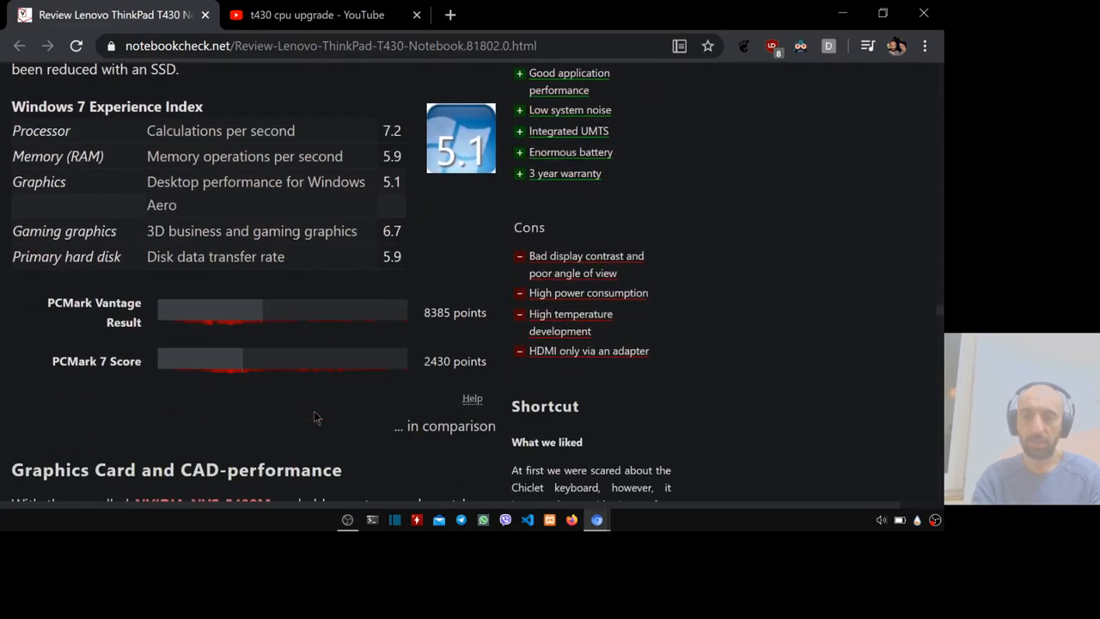
{"action": "scroll", "scroll_direction": "down", "scroll_amount": 3}
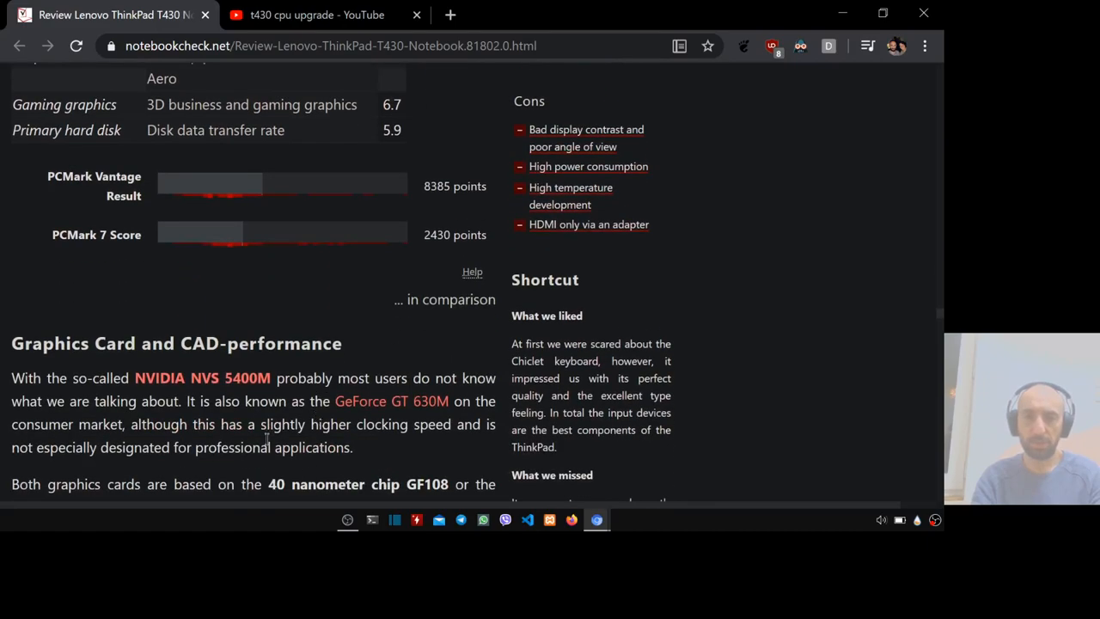
{"action": "scroll", "scroll_direction": "down", "scroll_amount": 3}
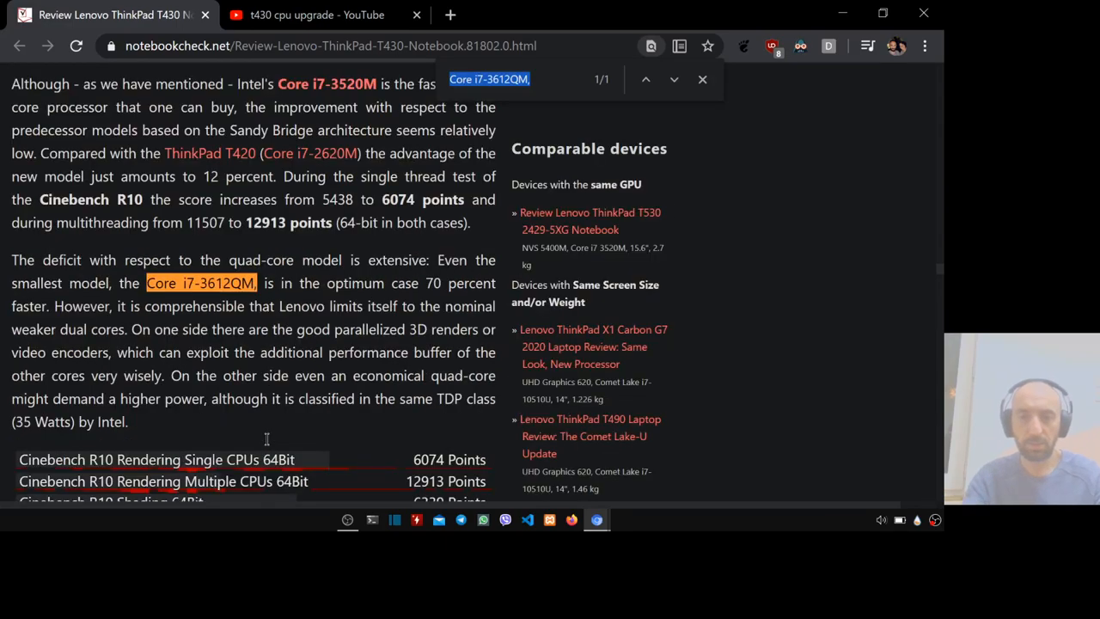
Step: Find the T430's 2.33 kg weight with an in-page search, then close the Find bar
{"action": "type", "text": "wei"}
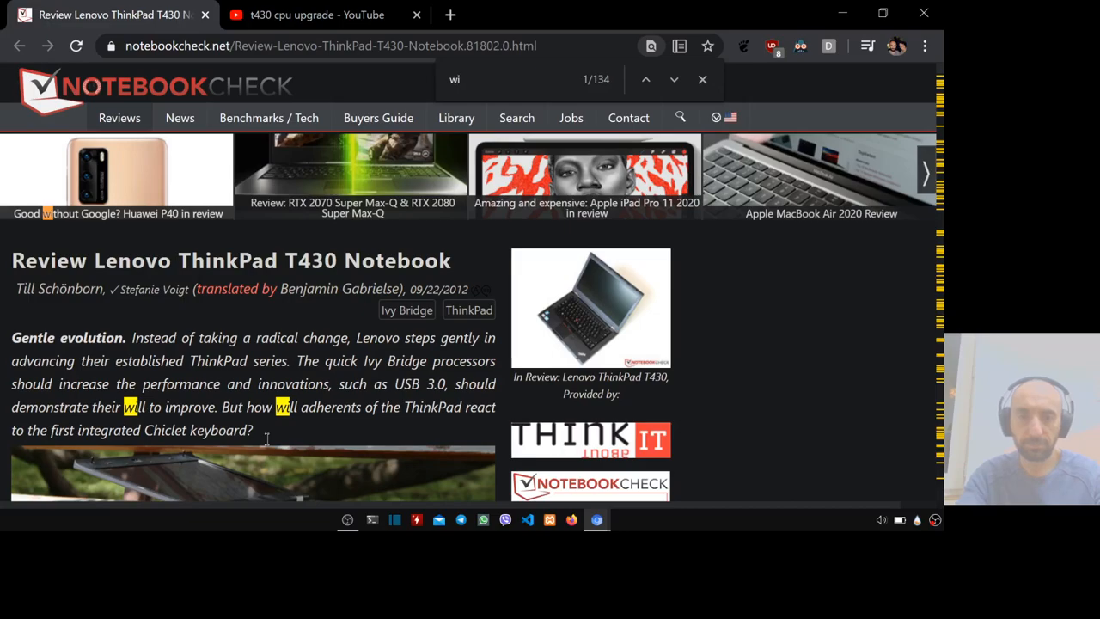
{"action": "type", "text": "ie"}
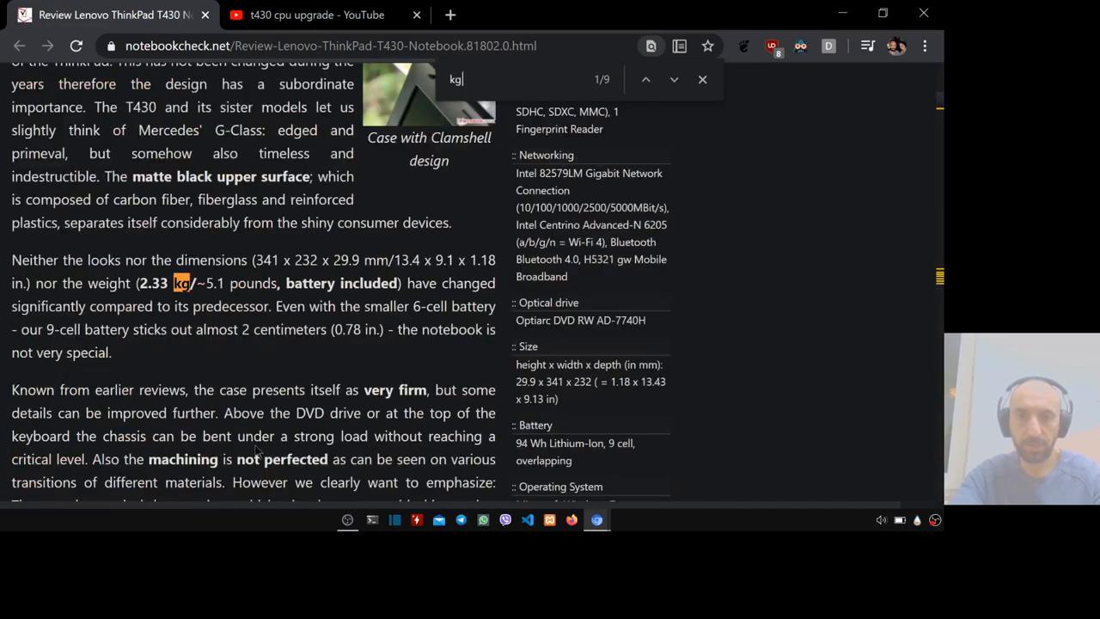
{"action": "mouse_move", "coordinate": [136, 289]}
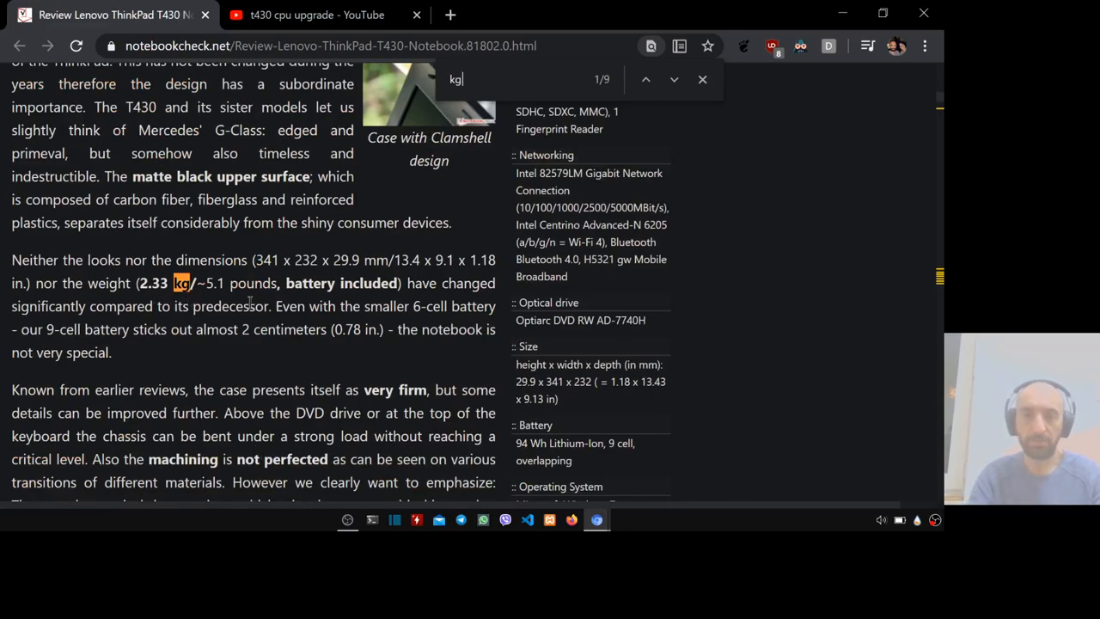
{"action": "left_click", "coordinate": [702, 79]}
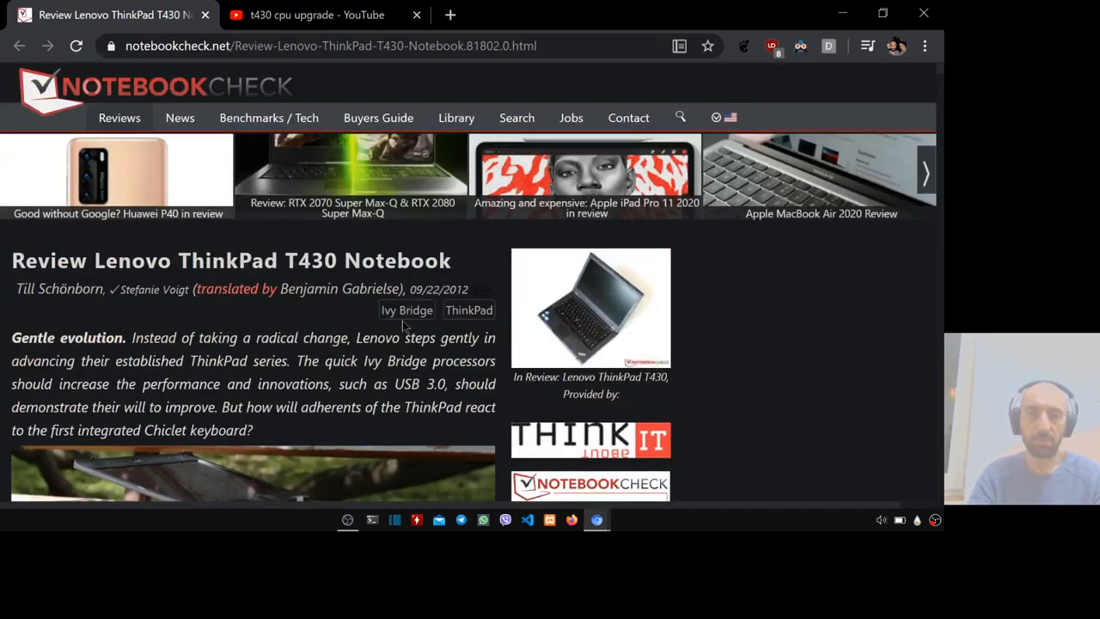
{"action": "scroll", "scroll_direction": "down", "scroll_amount": 3}
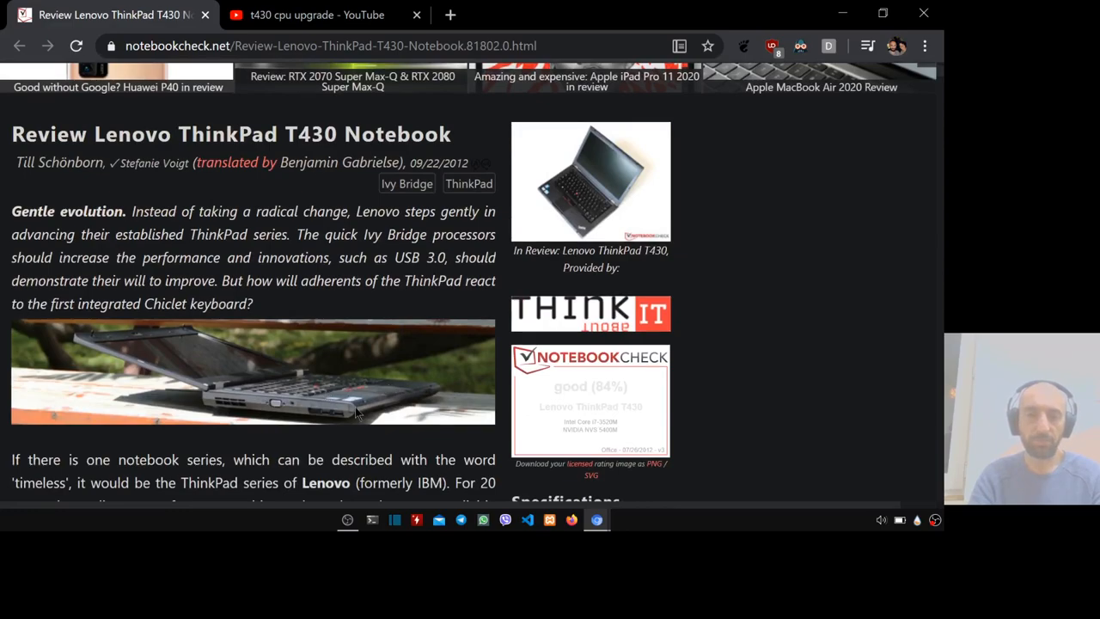
{"action": "scroll", "scroll_direction": "down", "scroll_amount": 3}
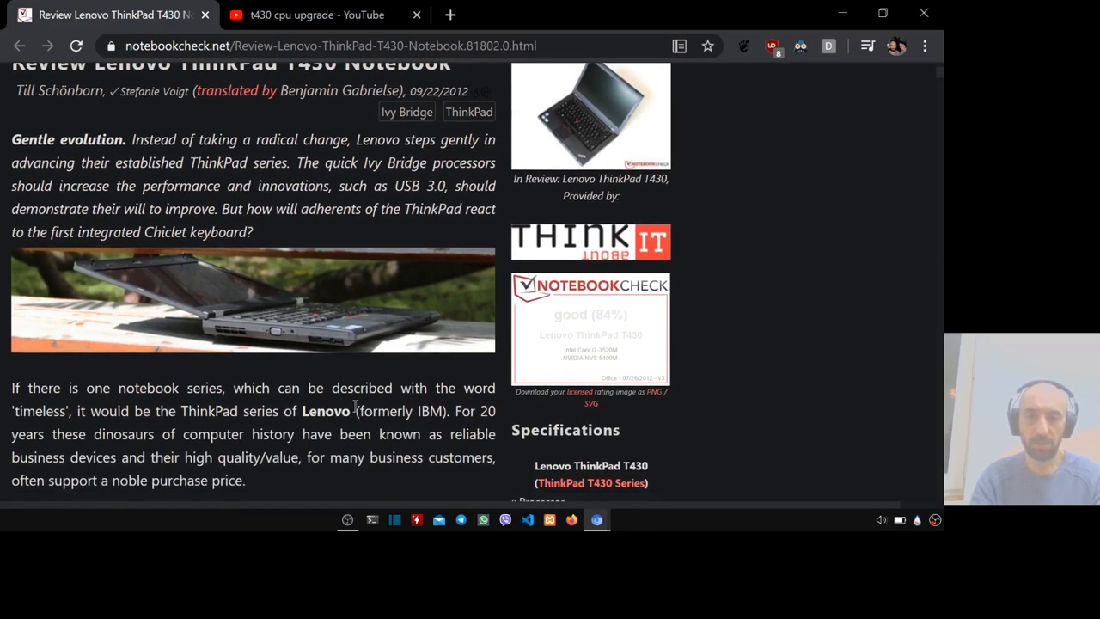
{"action": "scroll", "scroll_direction": "down", "scroll_amount": 3}
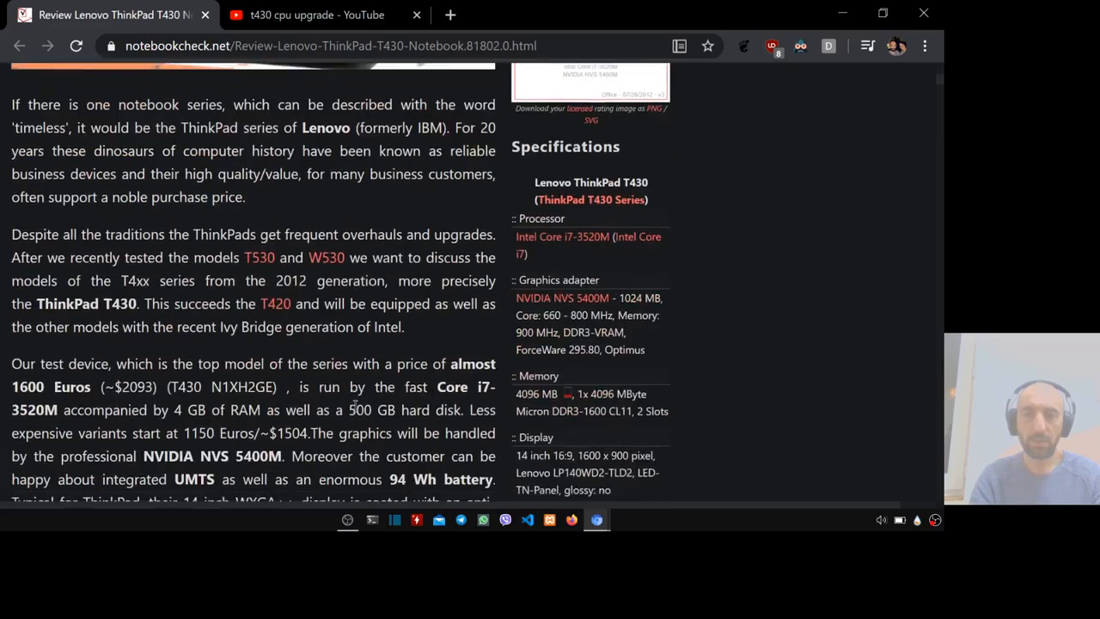
{"action": "scroll", "scroll_direction": "down", "scroll_amount": 3}
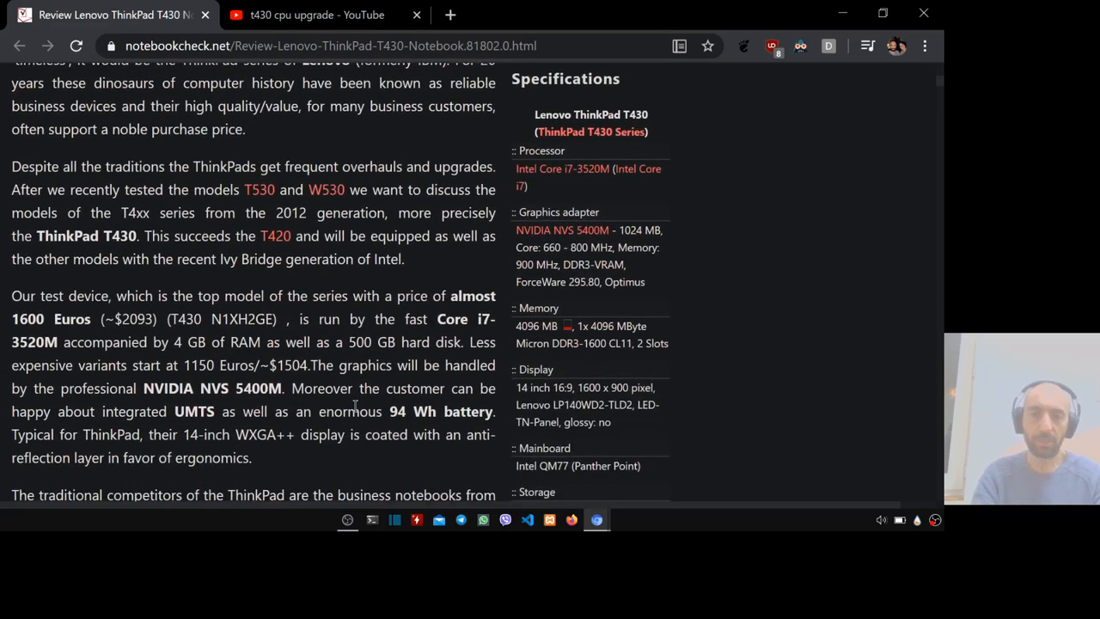
{"action": "scroll", "scroll_direction": "down", "scroll_amount": 3}
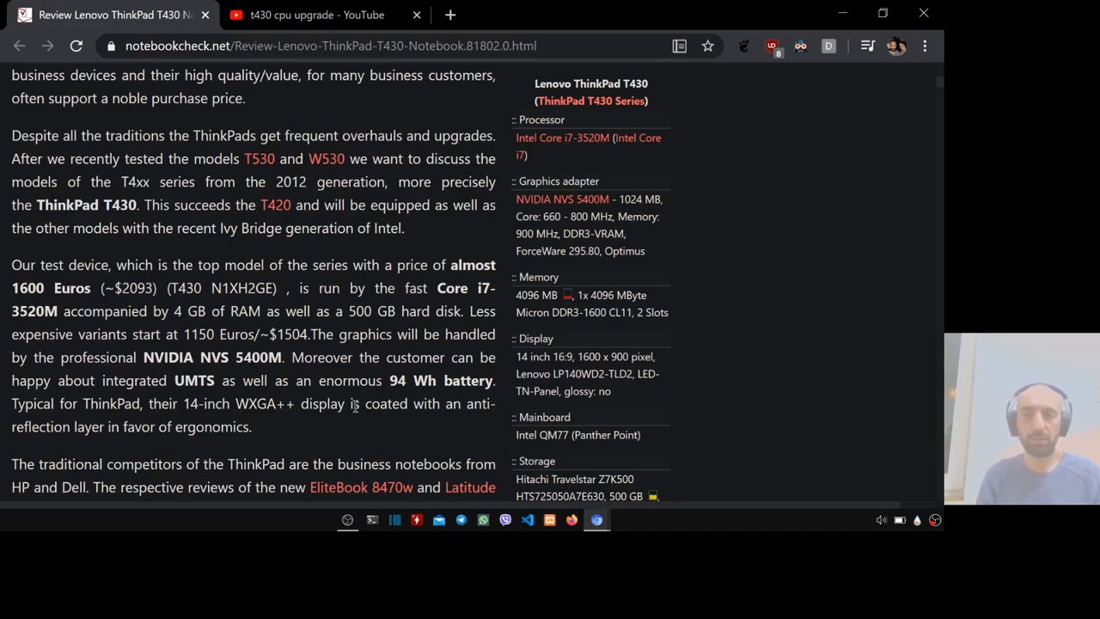
{"action": "type", "text": "kg"}
{"action": "type", "text": "batt"}
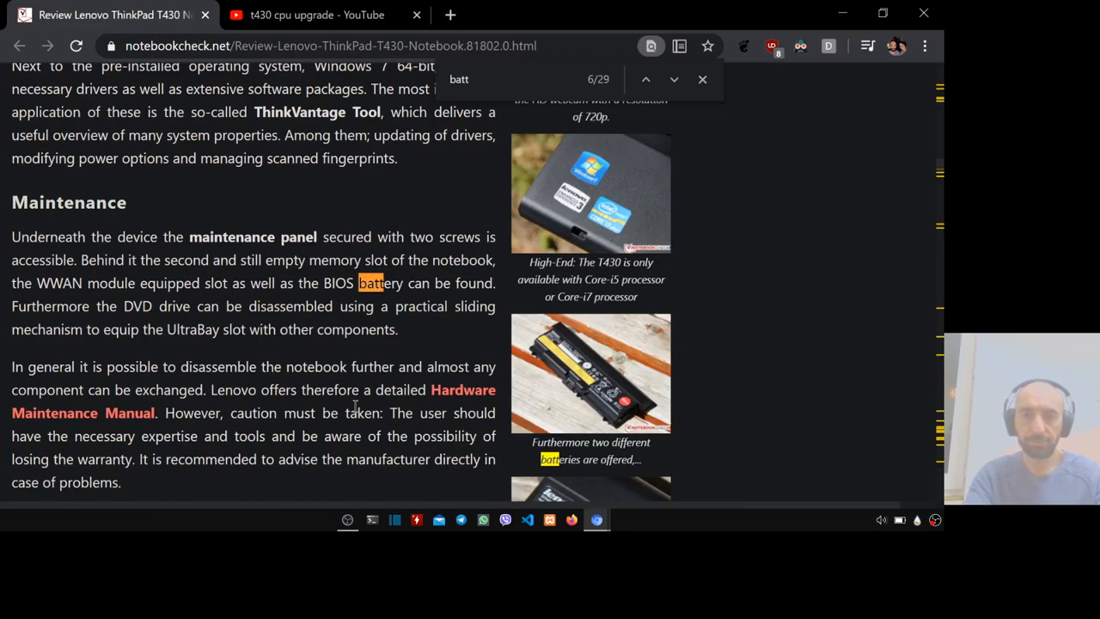
{"action": "mouse_move", "coordinate": [255, 504]}
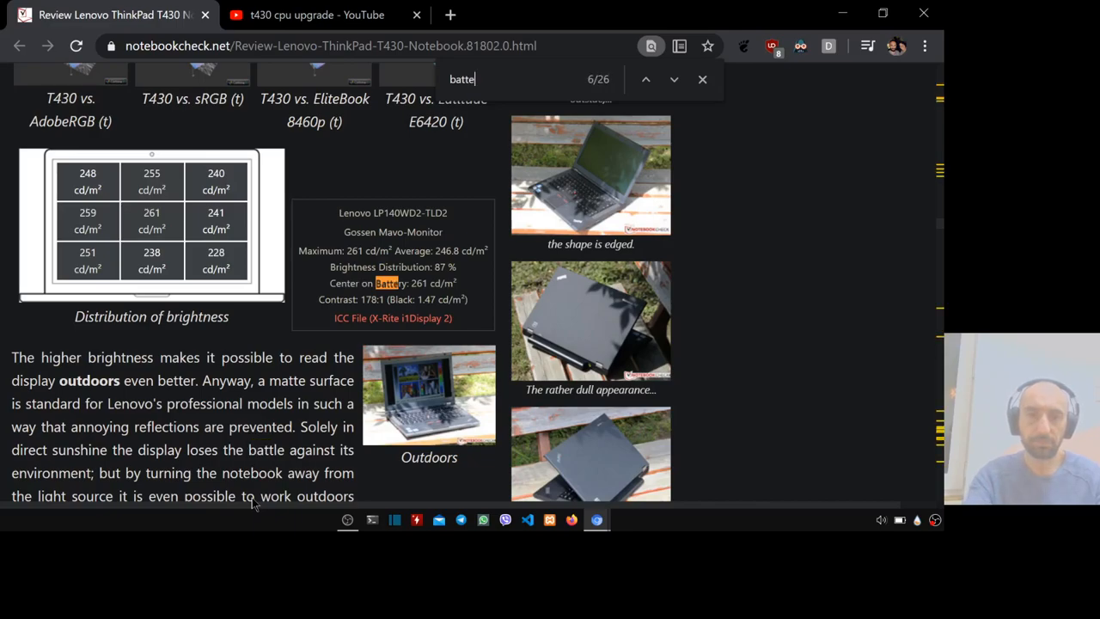
Step: Step to the Battery Runtime match and read the 94 Wh battery passage
{"action": "left_click", "coordinate": [674, 79]}
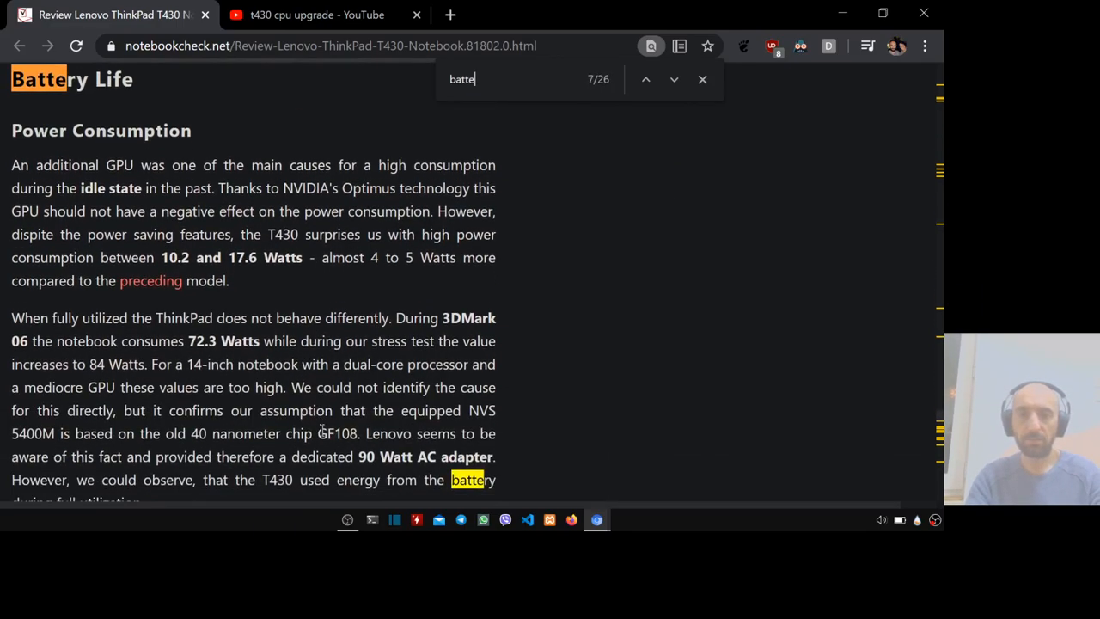
{"action": "scroll", "scroll_direction": "down", "scroll_amount": 3}
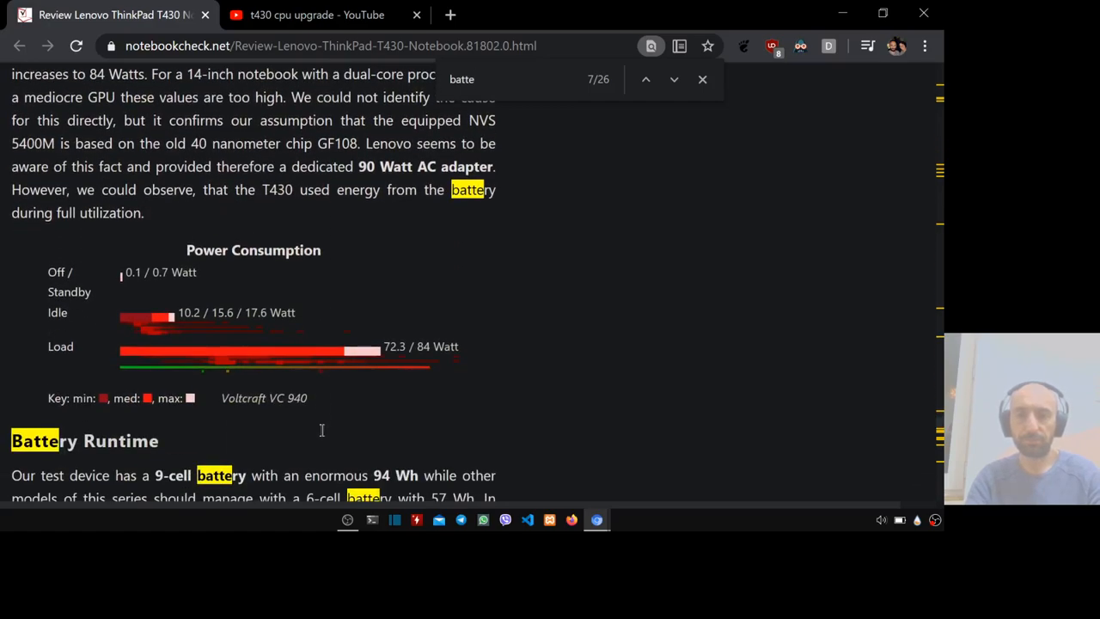
{"action": "scroll", "scroll_direction": "down", "scroll_amount": 3}
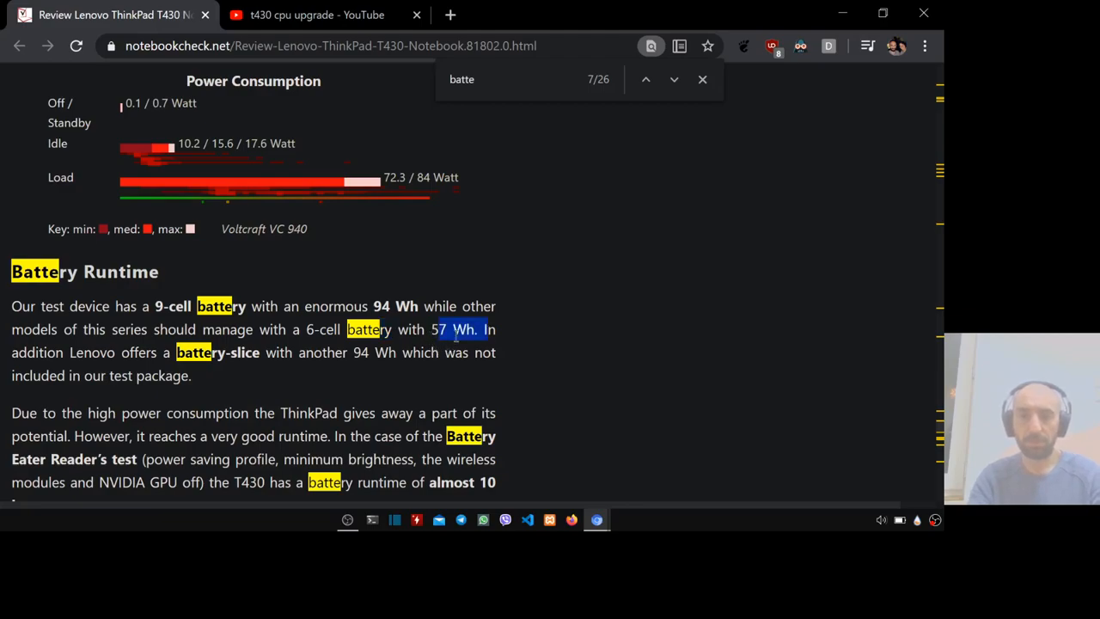
{"action": "scroll", "scroll_direction": "down", "scroll_amount": 3}
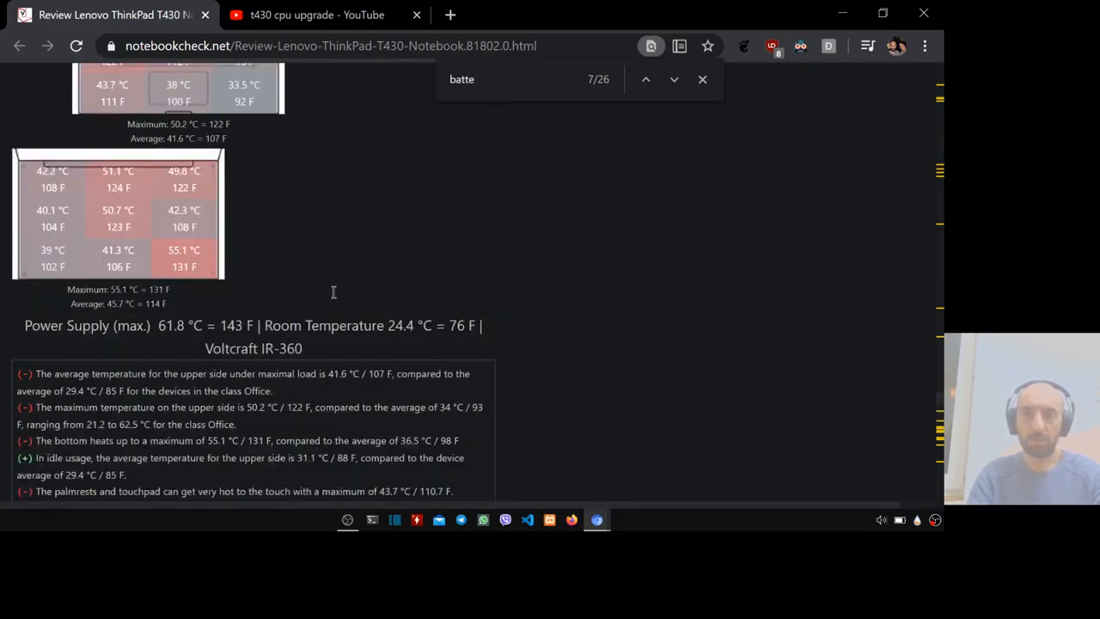
{"action": "scroll", "scroll_direction": "down", "scroll_amount": 3}
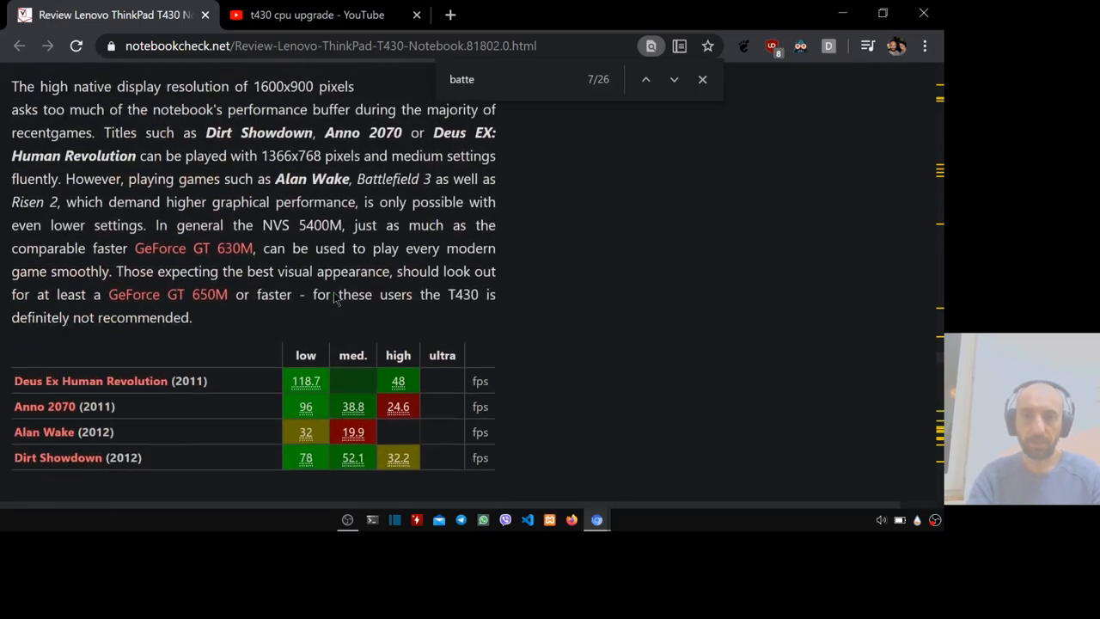
Step: Open a blank new browser tab
{"action": "left_click", "coordinate": [451, 13]}
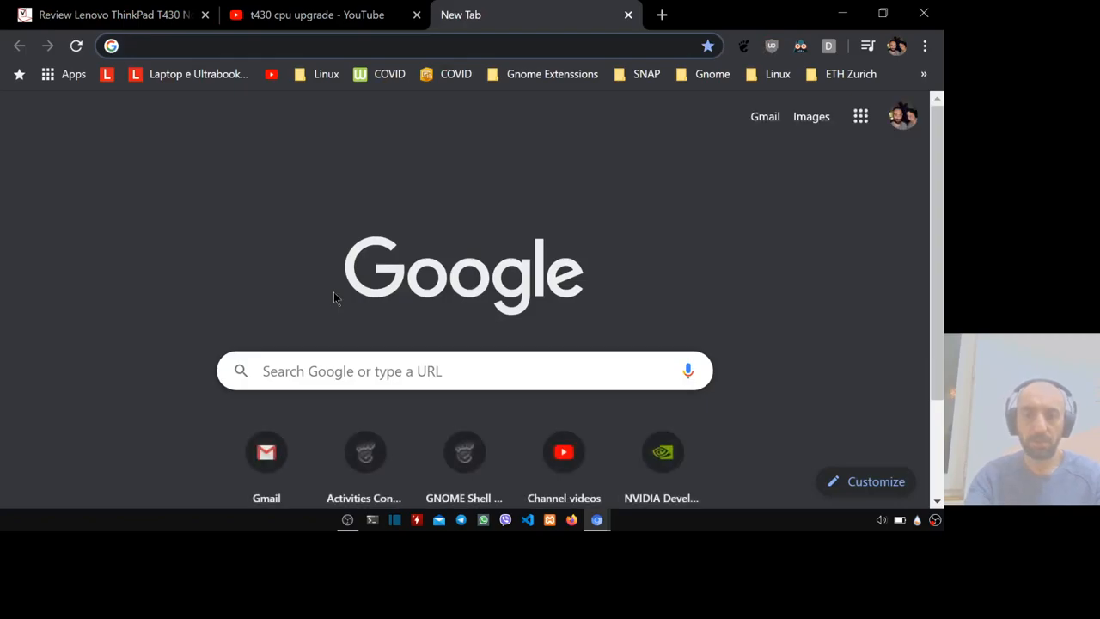
Step: Search Google for 'ssd t430' and switch to its image results
{"action": "type", "text": "ssd t430"}
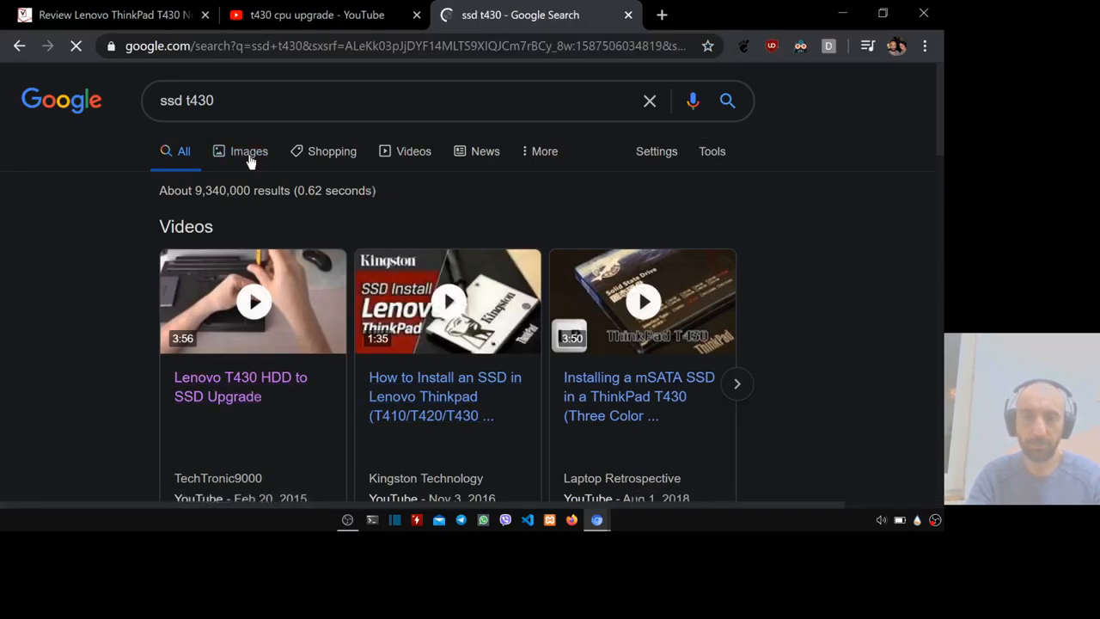
{"action": "left_click", "coordinate": [247, 152]}
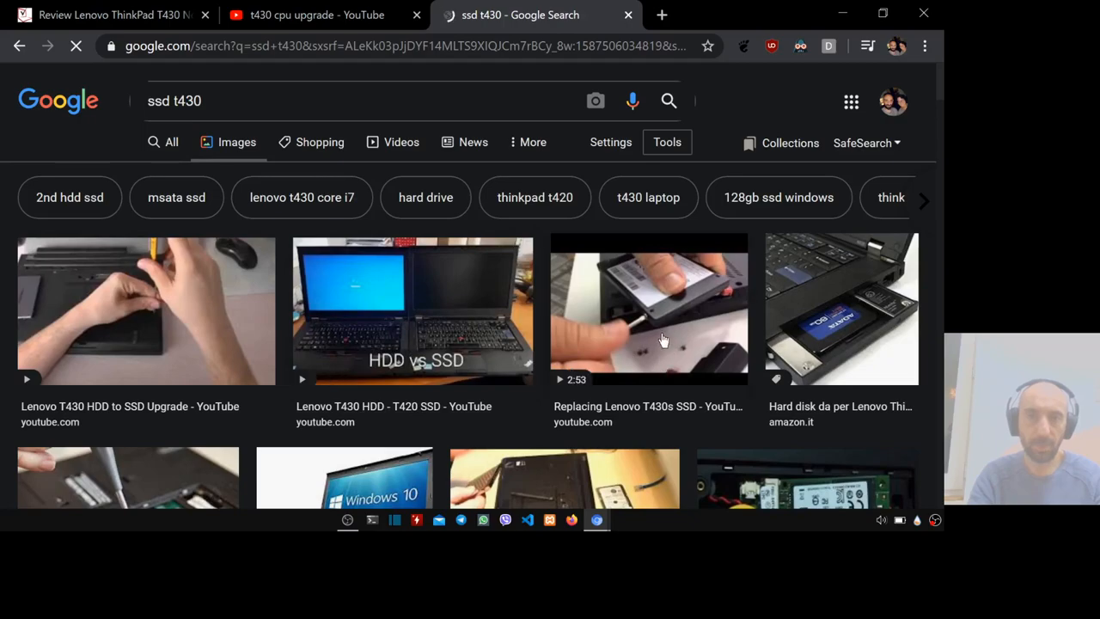
{"action": "scroll", "scroll_direction": "down", "scroll_amount": 3}
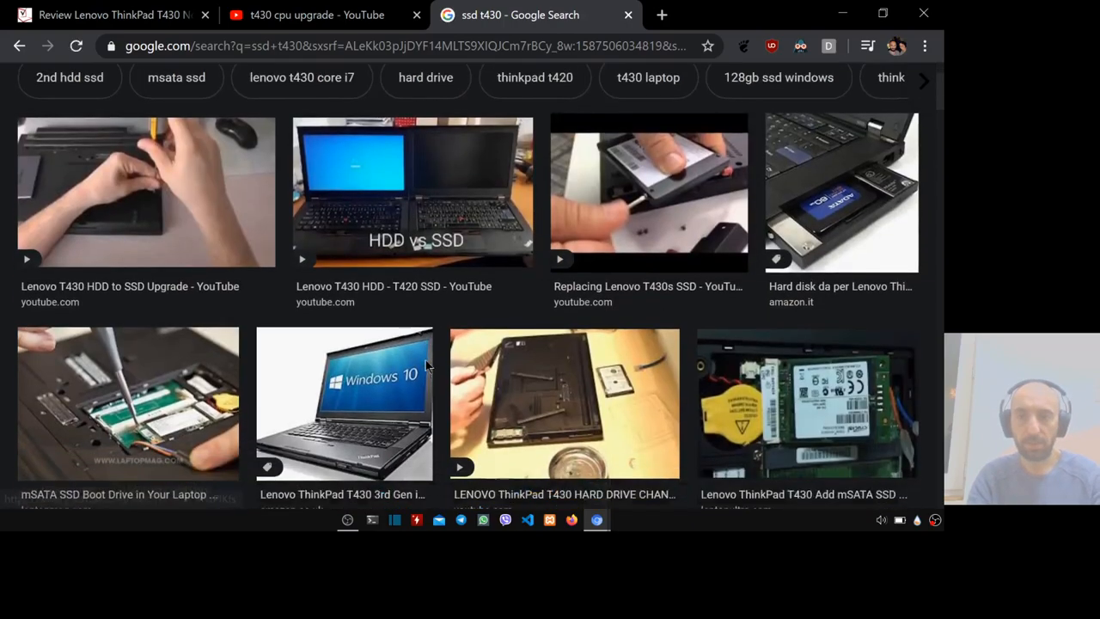
{"action": "scroll", "scroll_direction": "down", "scroll_amount": 3}
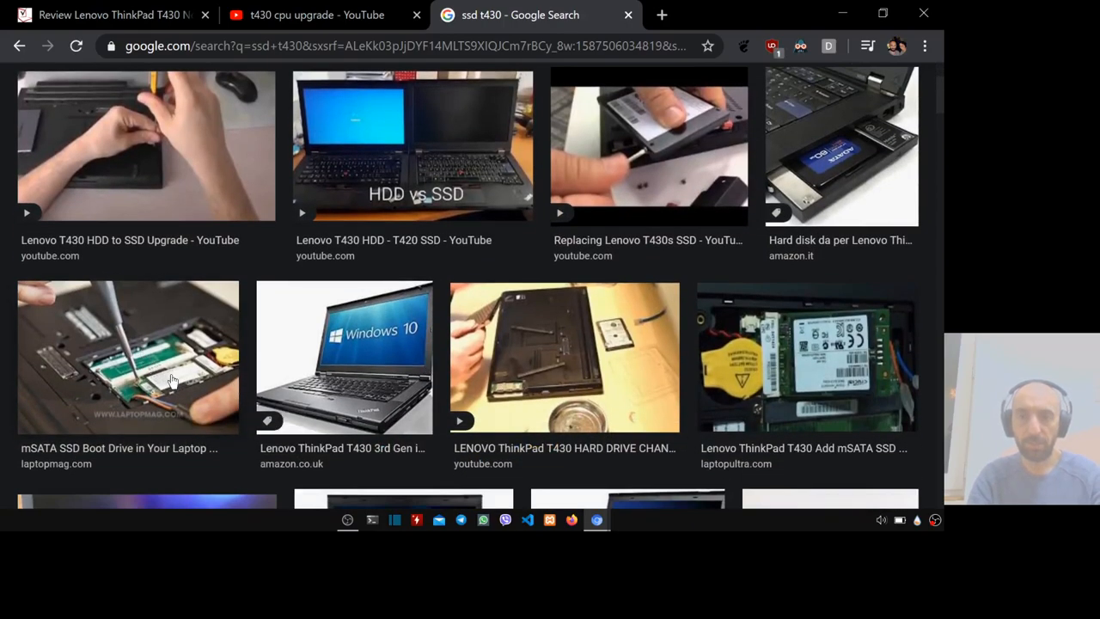
{"action": "mouse_move", "coordinate": [588, 244]}
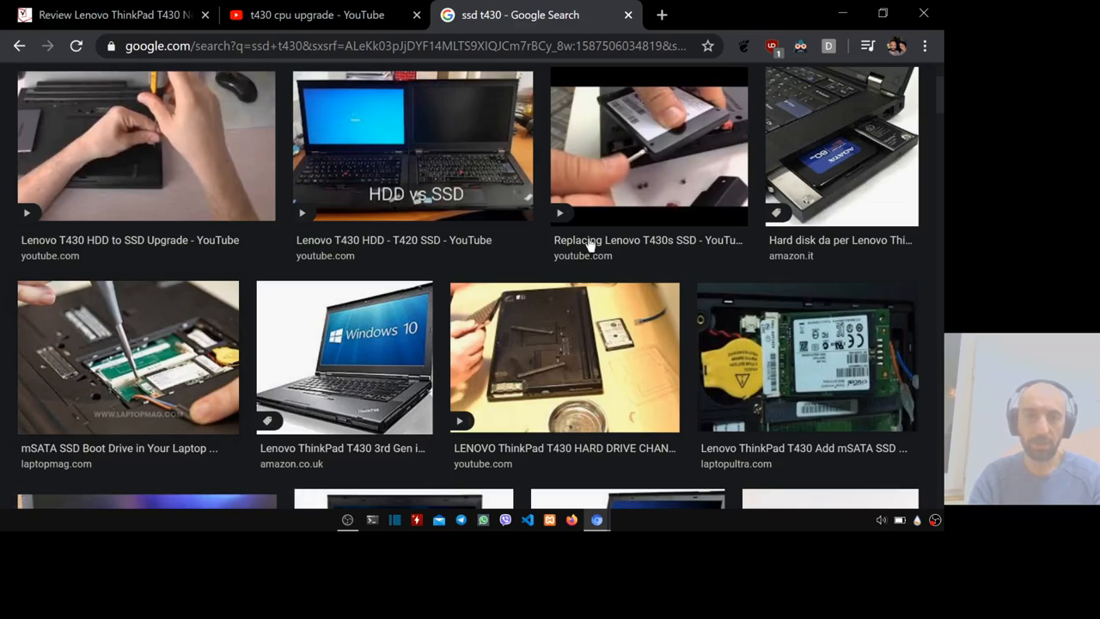
{"action": "mouse_move", "coordinate": [852, 175]}
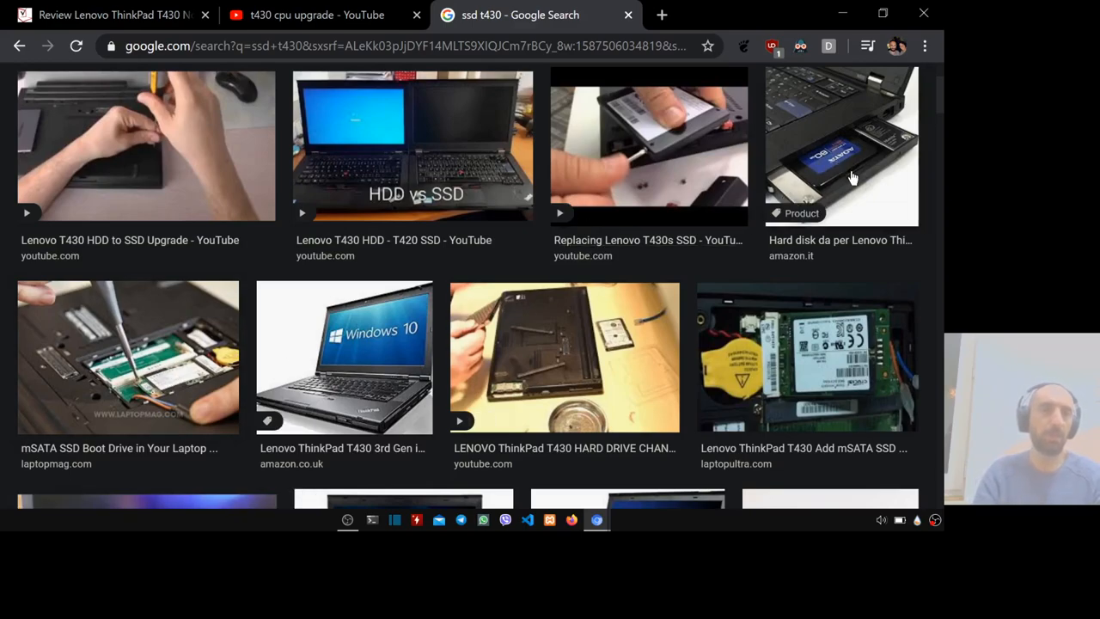
{"action": "mouse_move", "coordinate": [846, 186]}
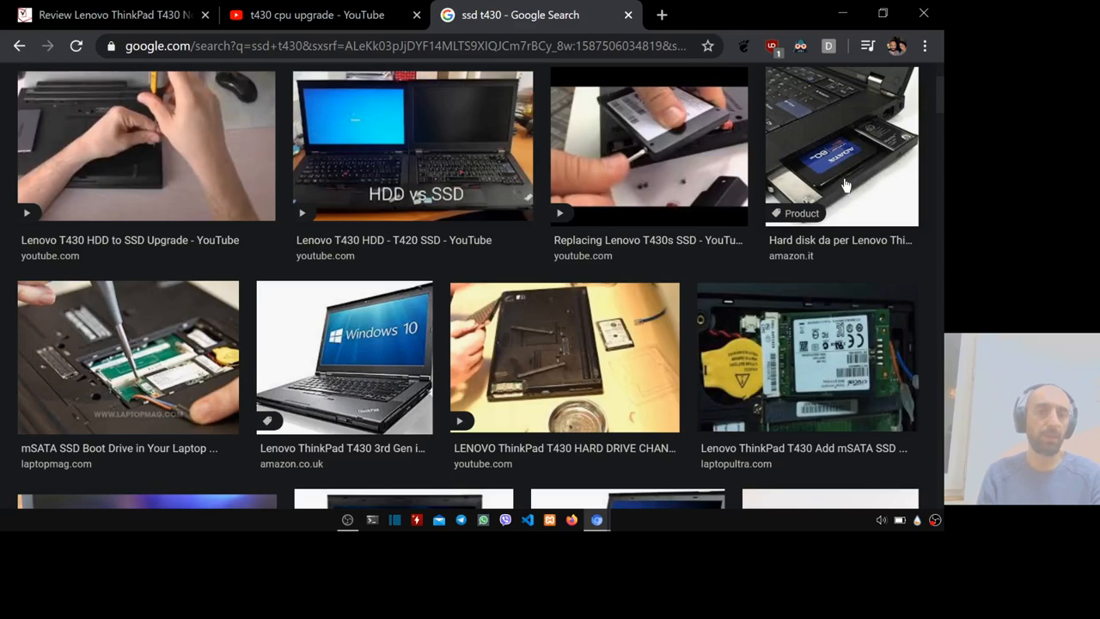
{"action": "mouse_move", "coordinate": [867, 172]}
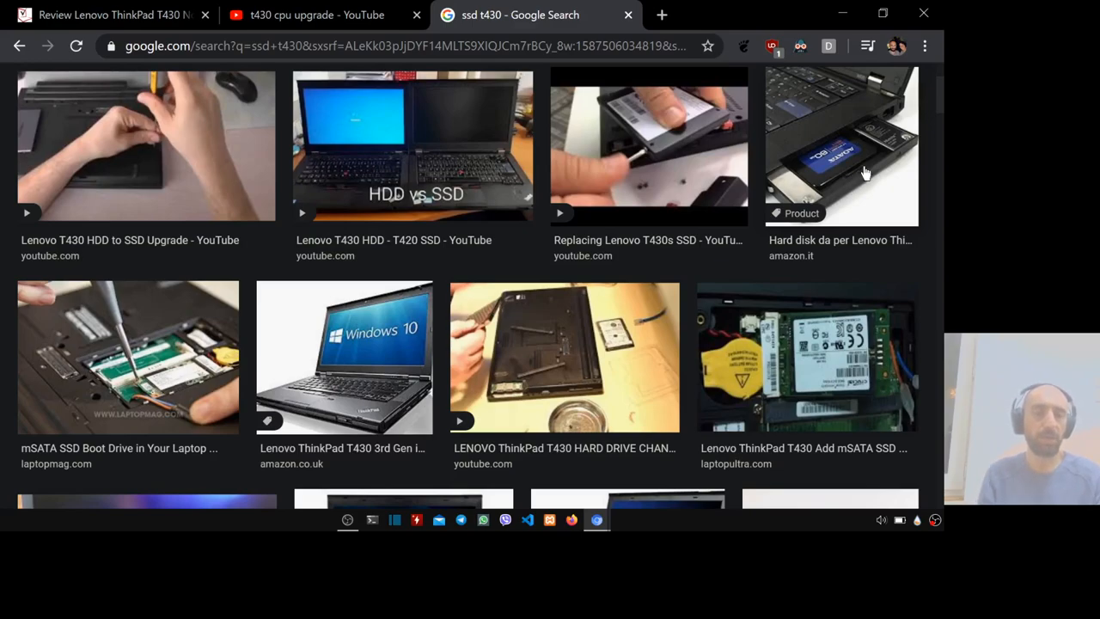
{"action": "mouse_move", "coordinate": [853, 196]}
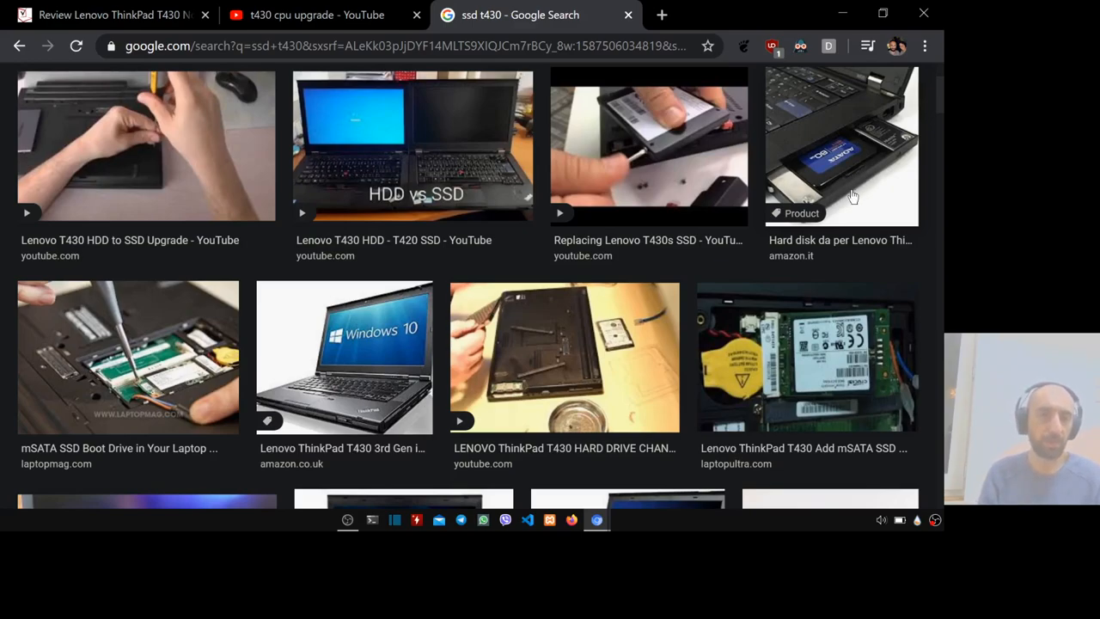
{"action": "mouse_move", "coordinate": [857, 193]}
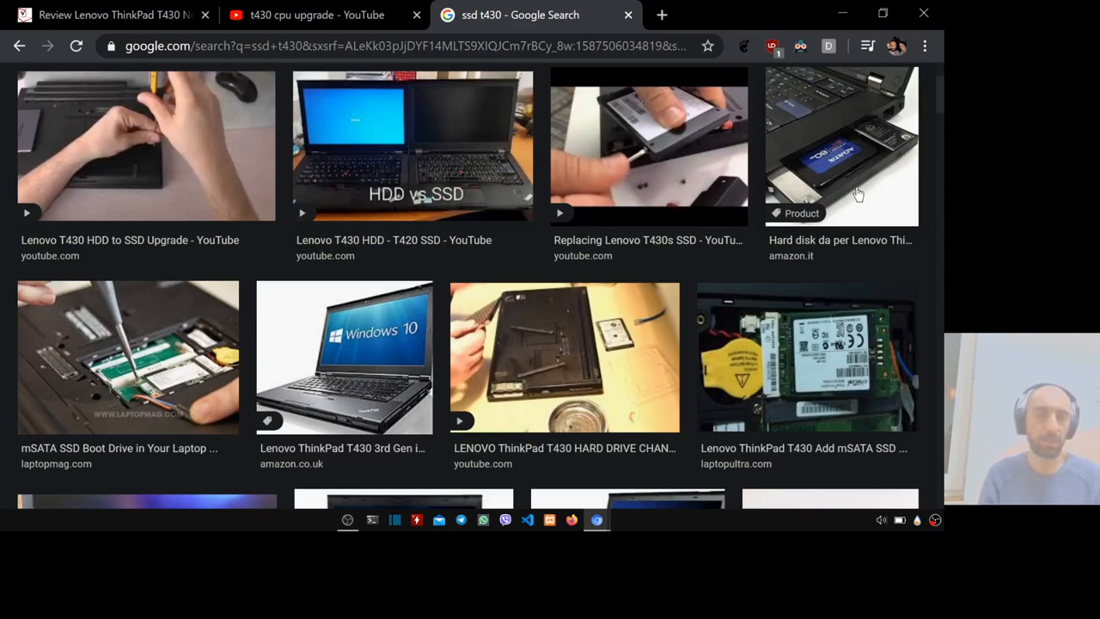
{"action": "mouse_move", "coordinate": [571, 335]}
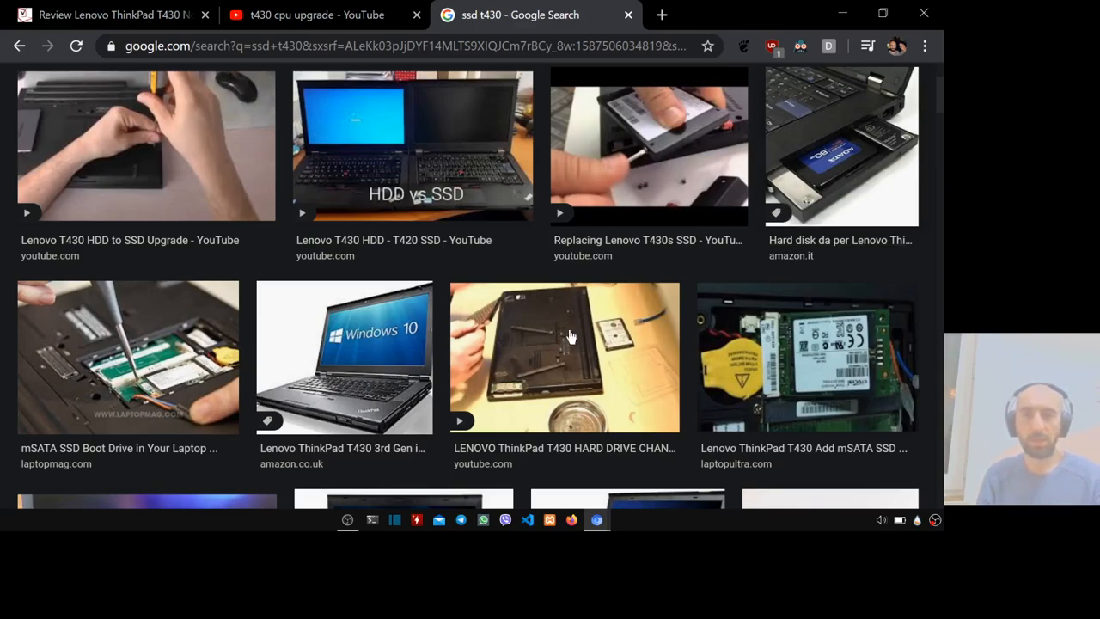
{"action": "mouse_move", "coordinate": [187, 368]}
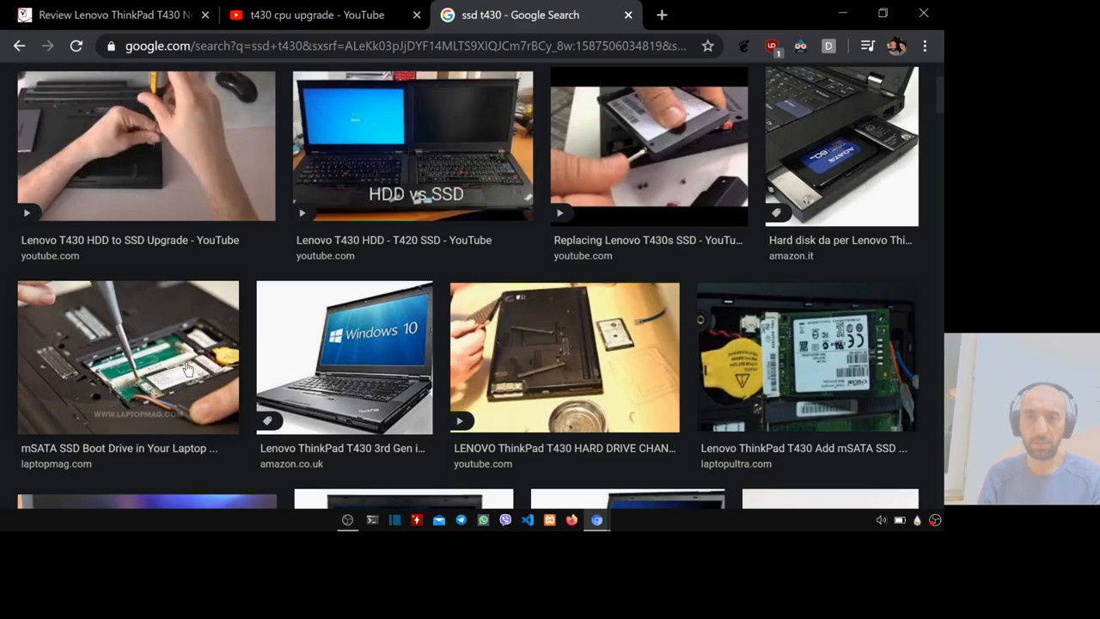
{"action": "mouse_move", "coordinate": [134, 139]}
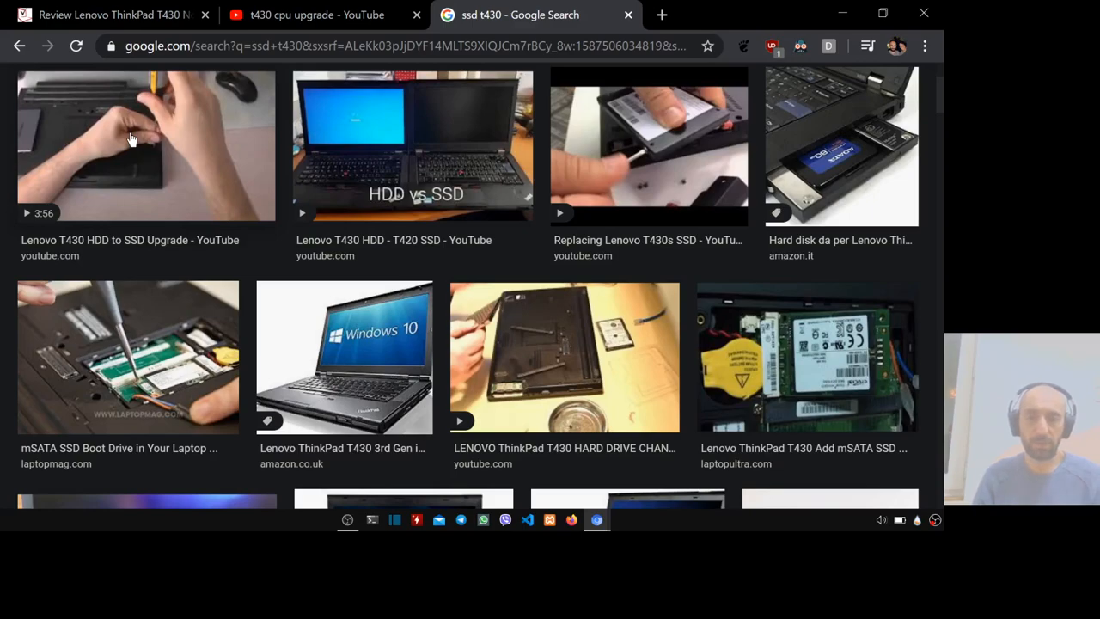
{"action": "scroll", "scroll_direction": "up", "scroll_amount": 3}
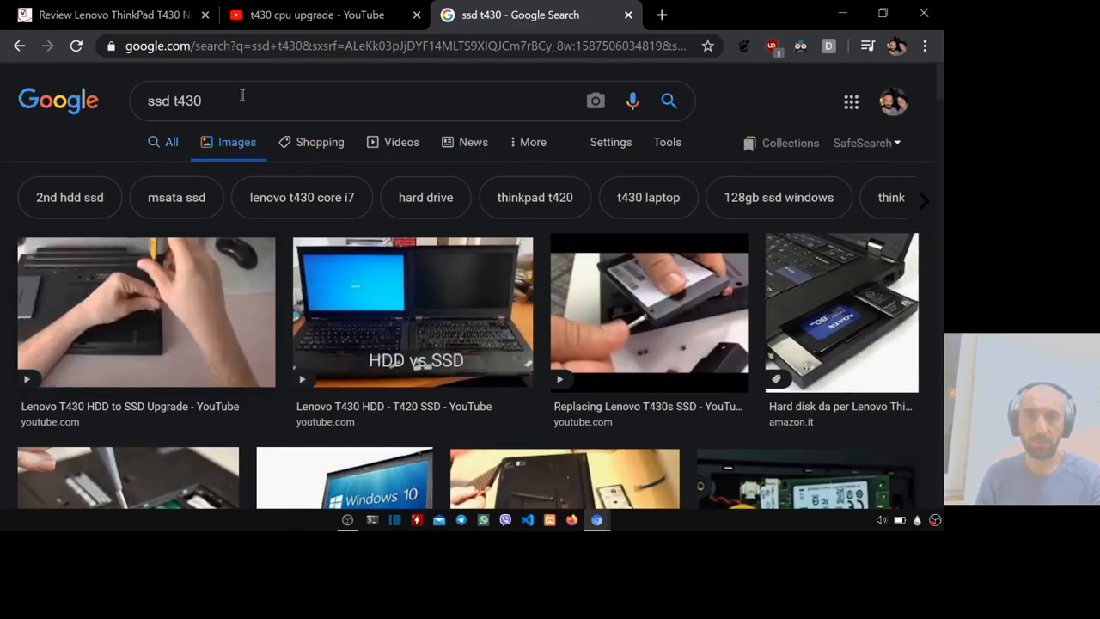
{"action": "left_click", "coordinate": [309, 14]}
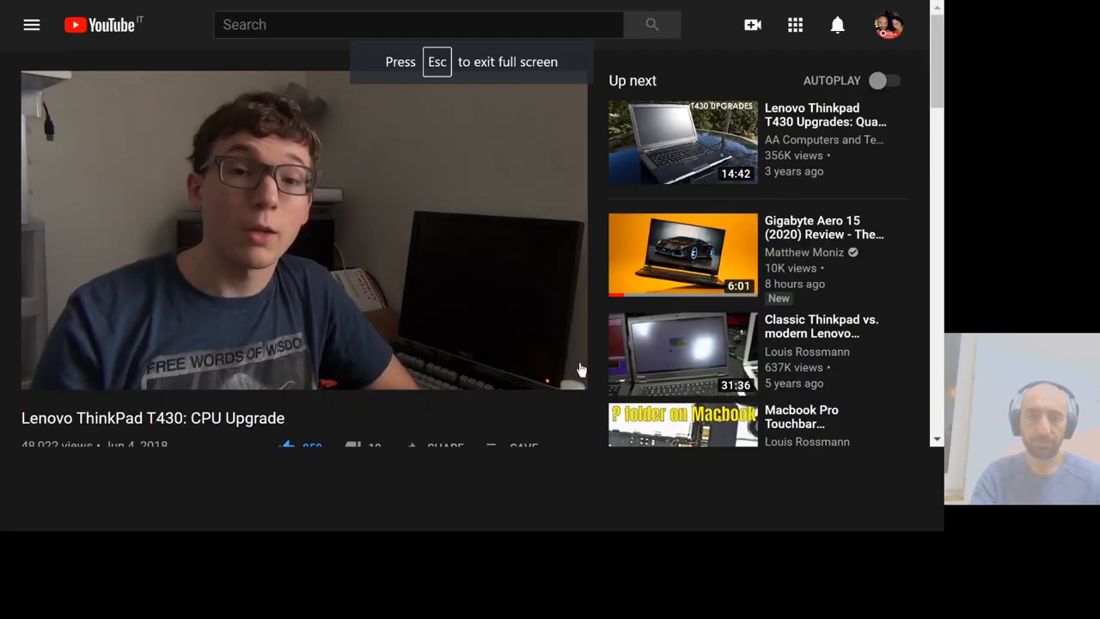
{"action": "mouse_move", "coordinate": [505, 379]}
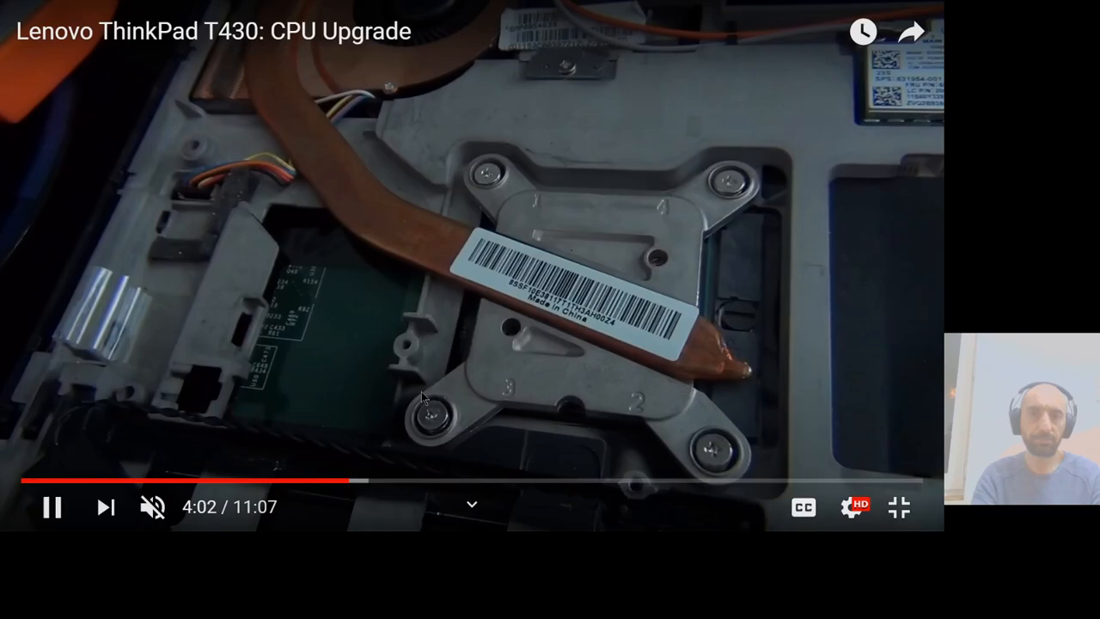
{"action": "left_click", "coordinate": [430, 482]}
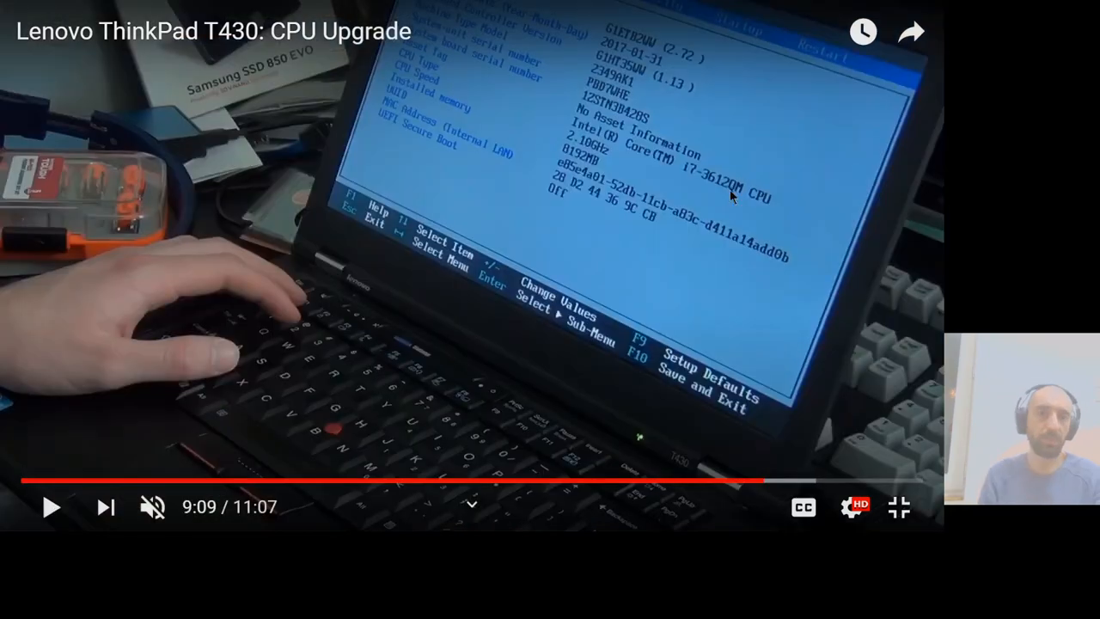
{"action": "mouse_move", "coordinate": [714, 181]}
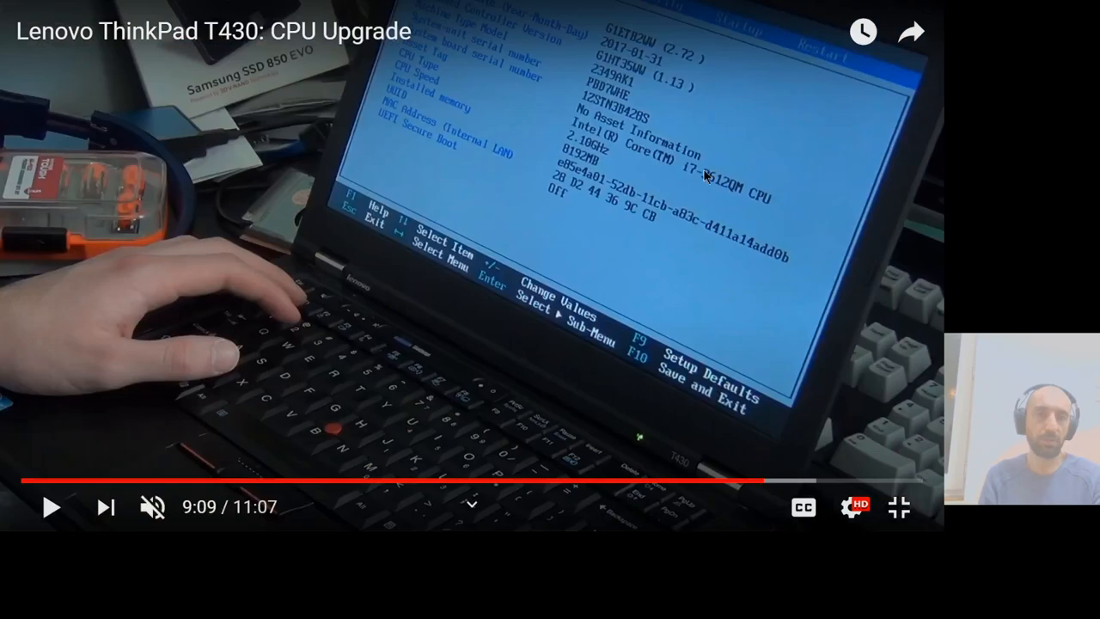